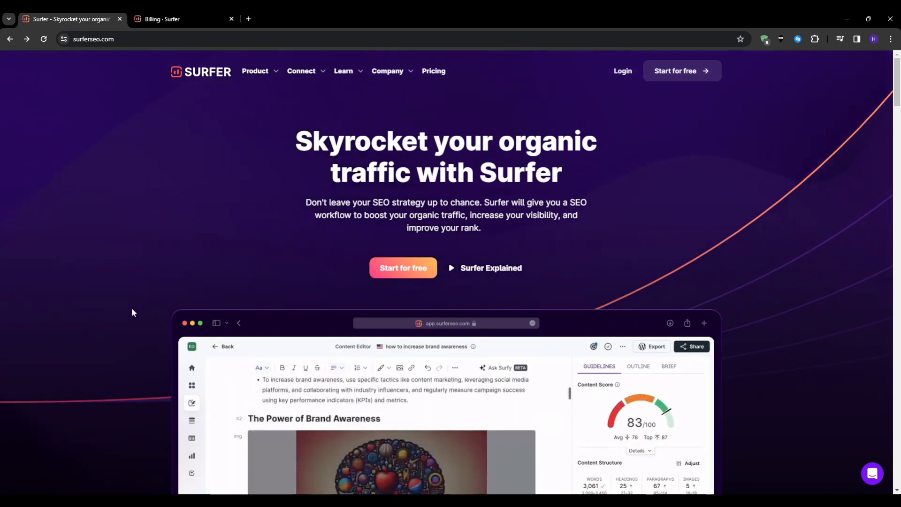
Scroll past the hero headline to the Content Editor demo and watch it play through outline and keyword search
scroll(down, 3)
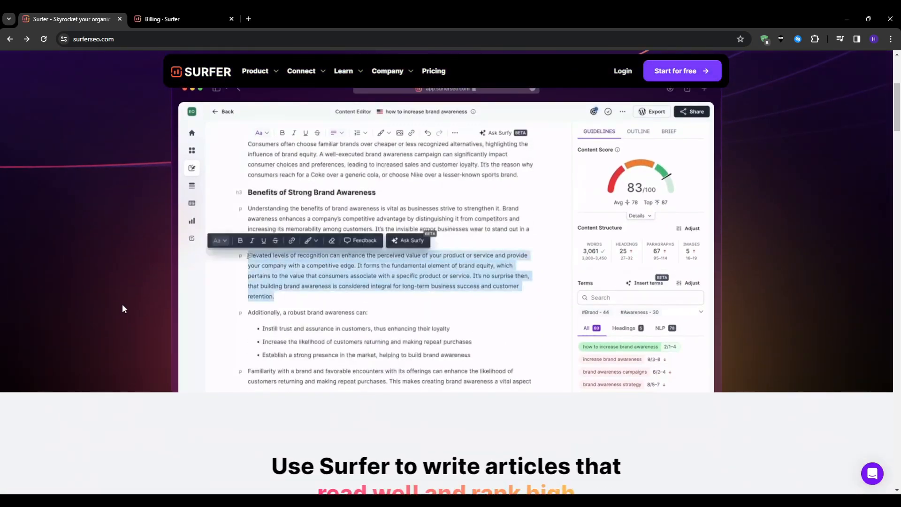
click(407, 240)
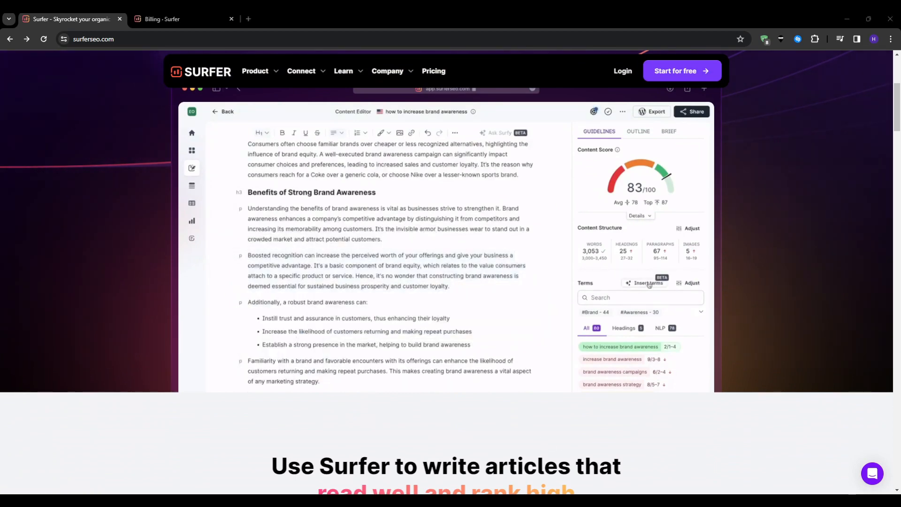
click(645, 283)
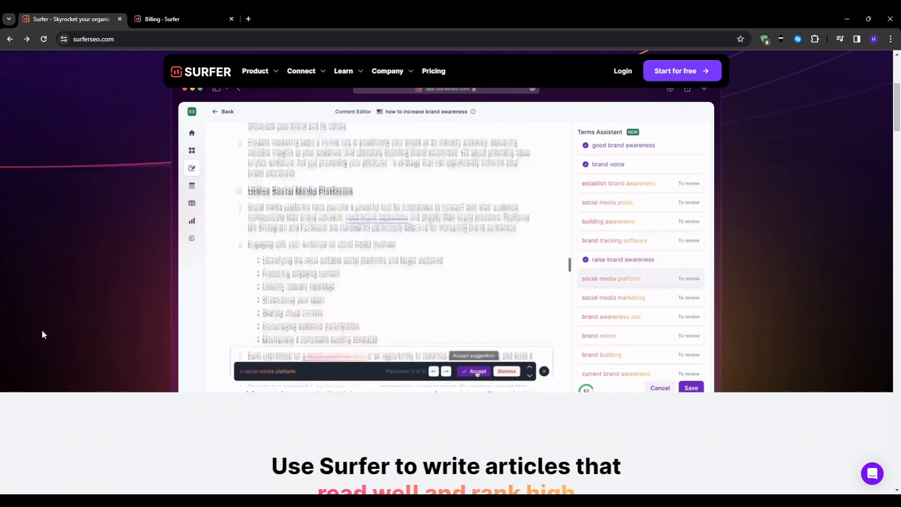
click(476, 371)
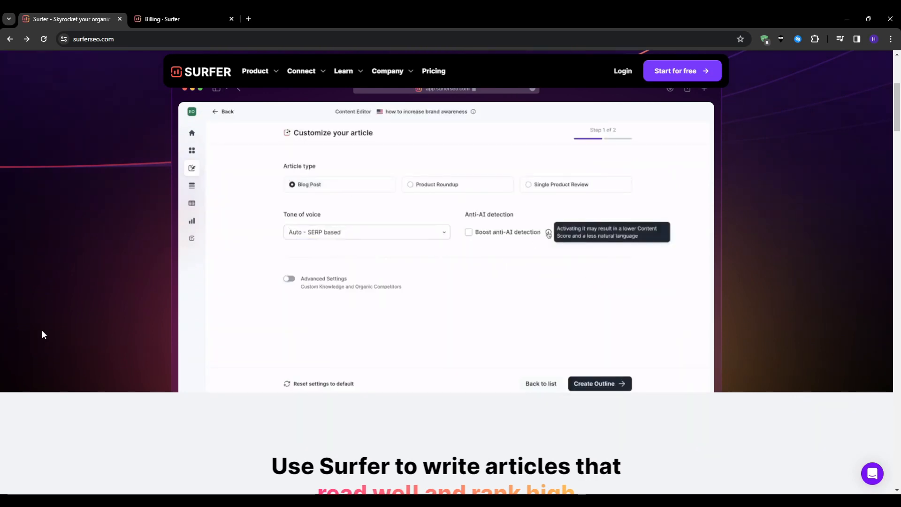
click(289, 281)
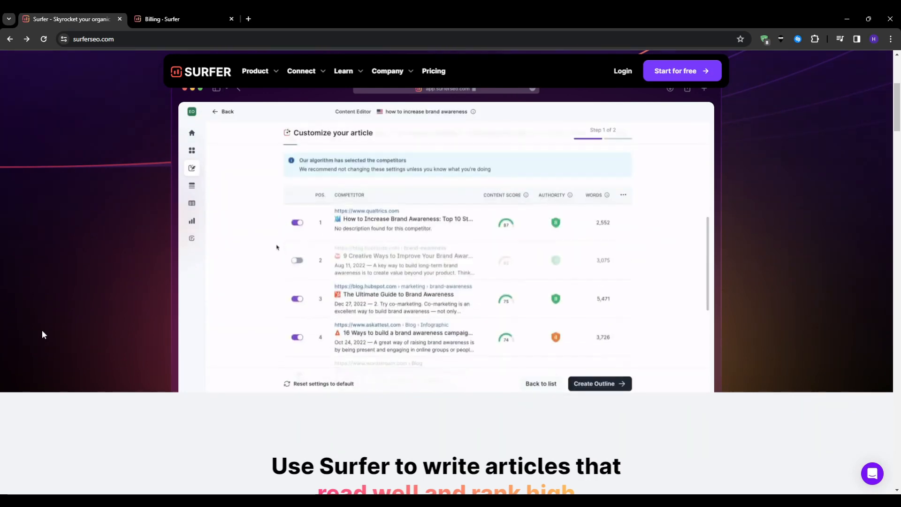
scroll(down, 3)
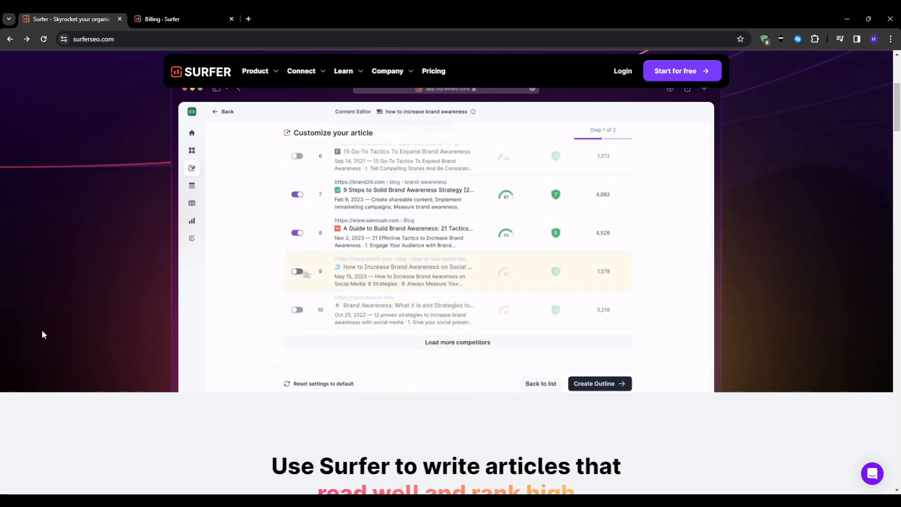
click(597, 383)
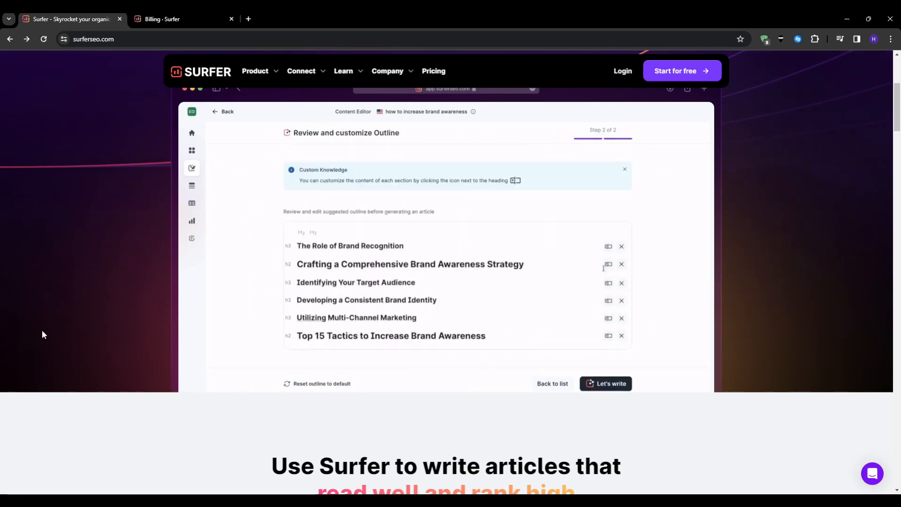
click(607, 254)
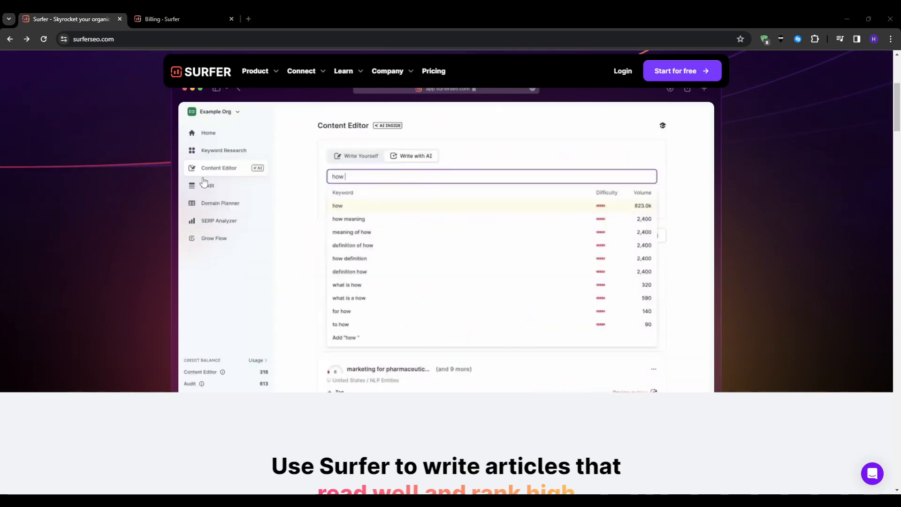
mouse_move(355, 322)
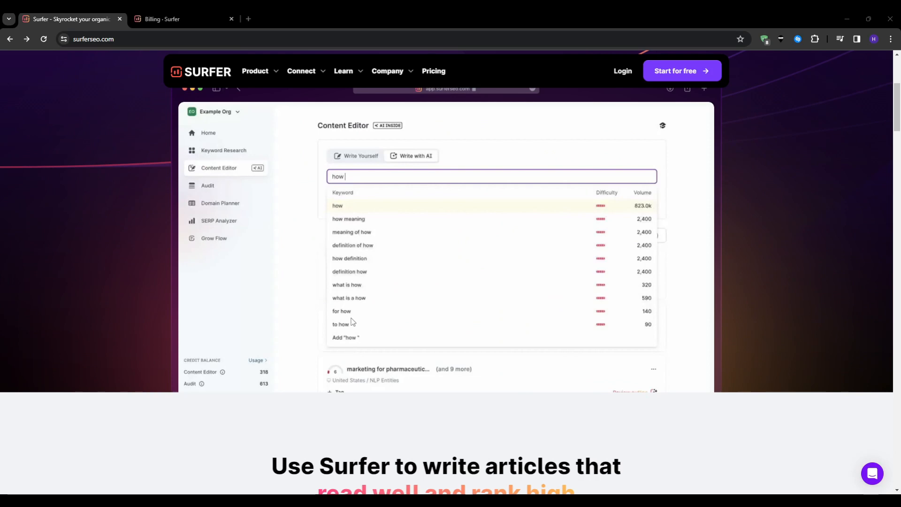
mouse_move(258, 264)
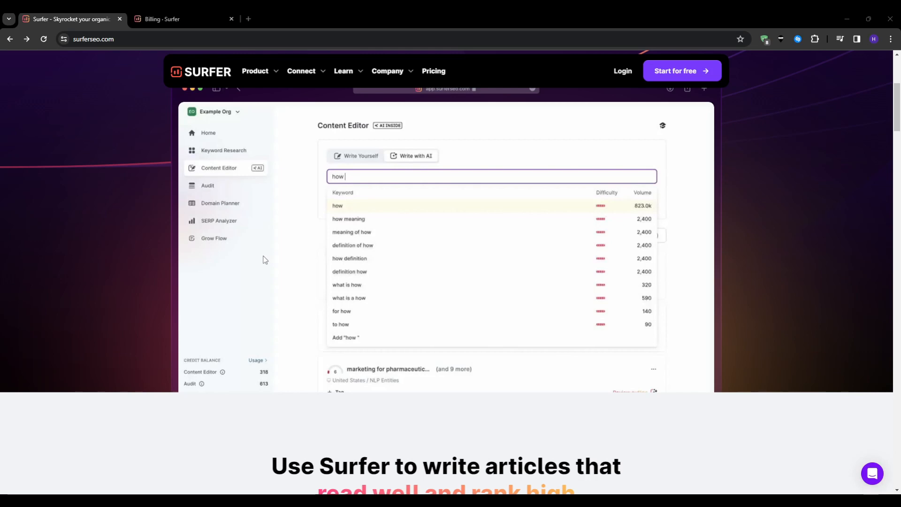
mouse_move(14, 107)
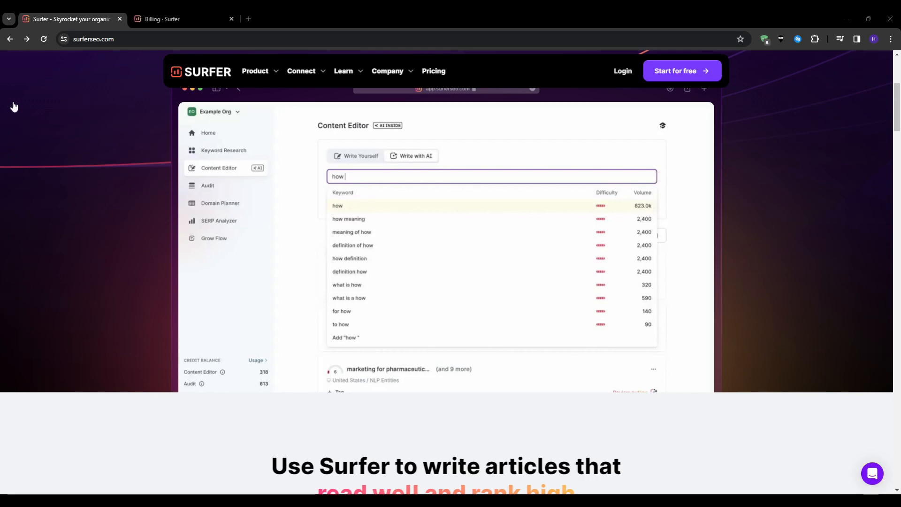
mouse_move(202, 260)
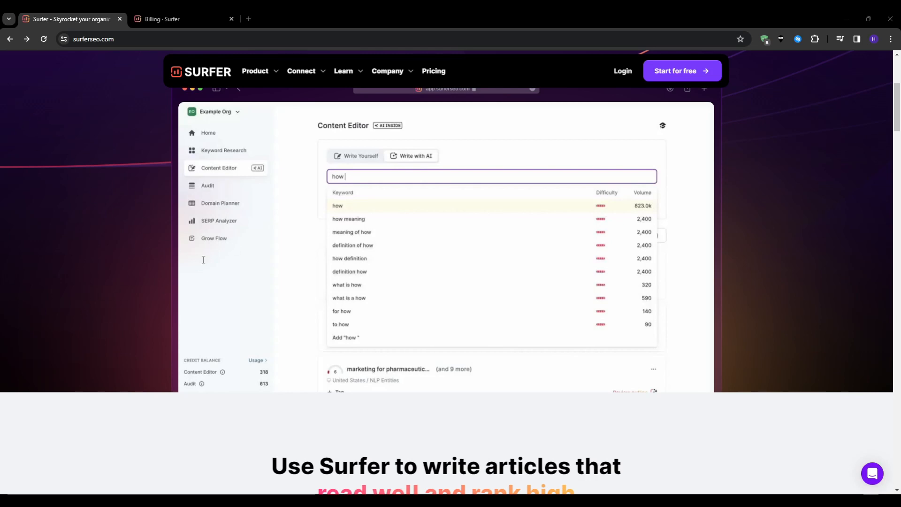
mouse_move(163, 117)
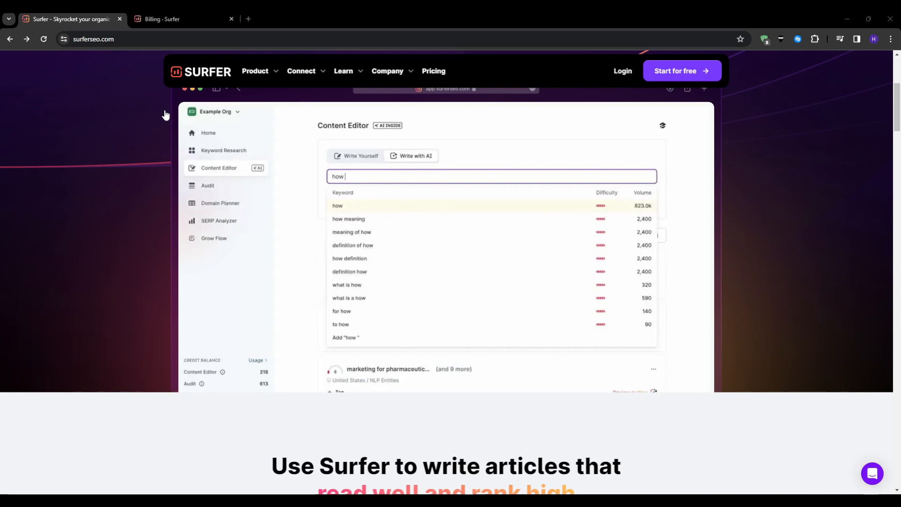
mouse_move(315, 383)
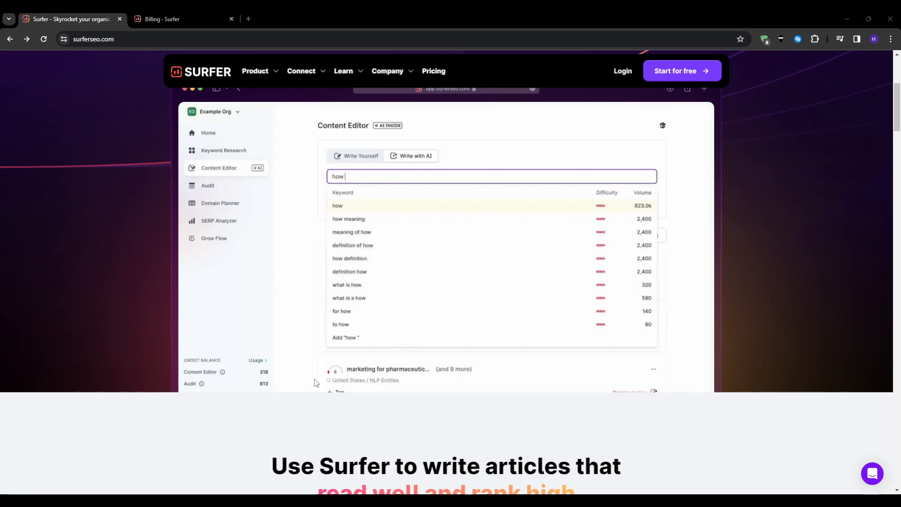
mouse_move(164, 396)
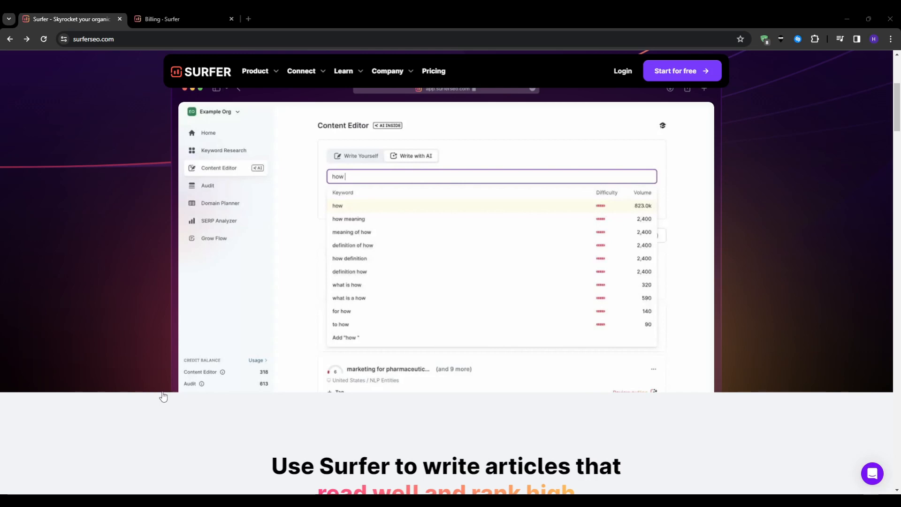
mouse_move(200, 156)
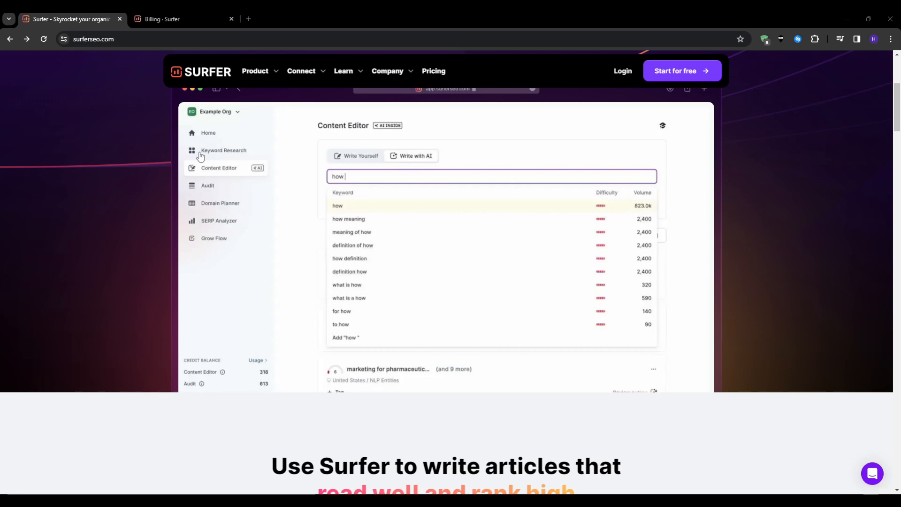
mouse_move(419, 374)
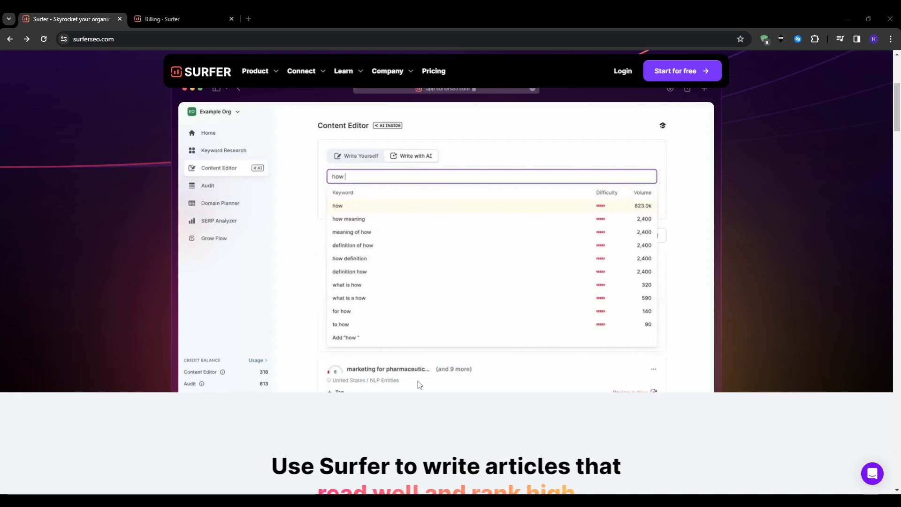
mouse_move(436, 382)
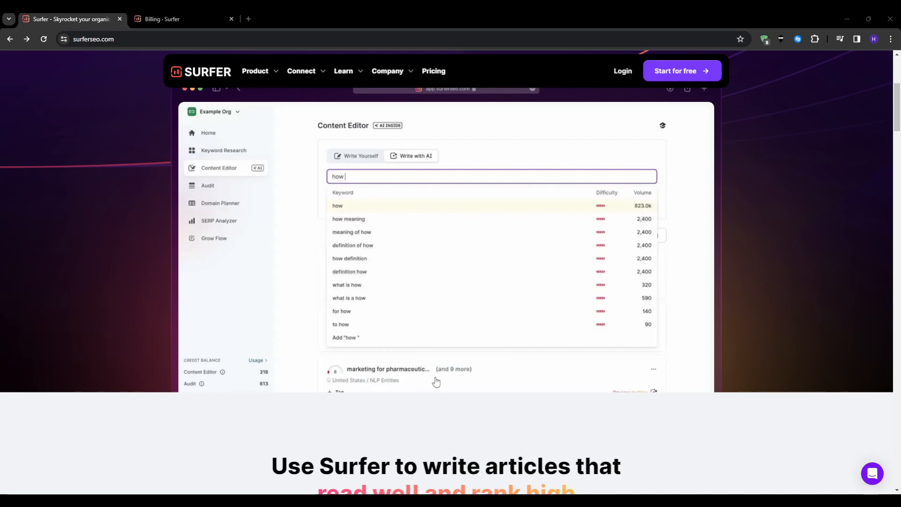
mouse_move(753, 15)
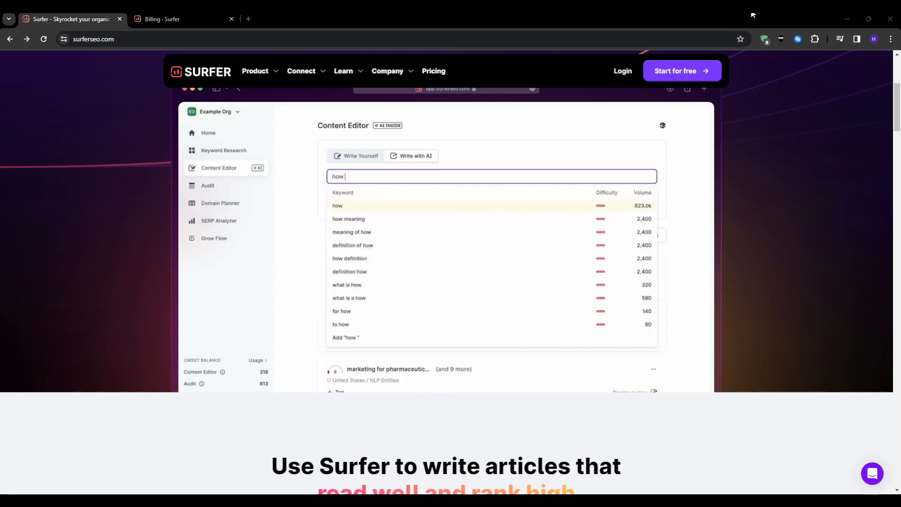
mouse_move(760, 26)
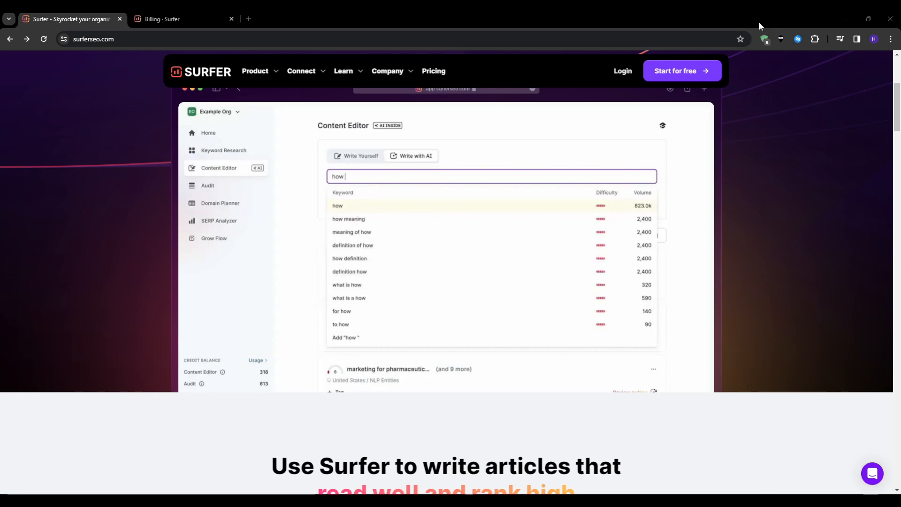
mouse_move(717, 133)
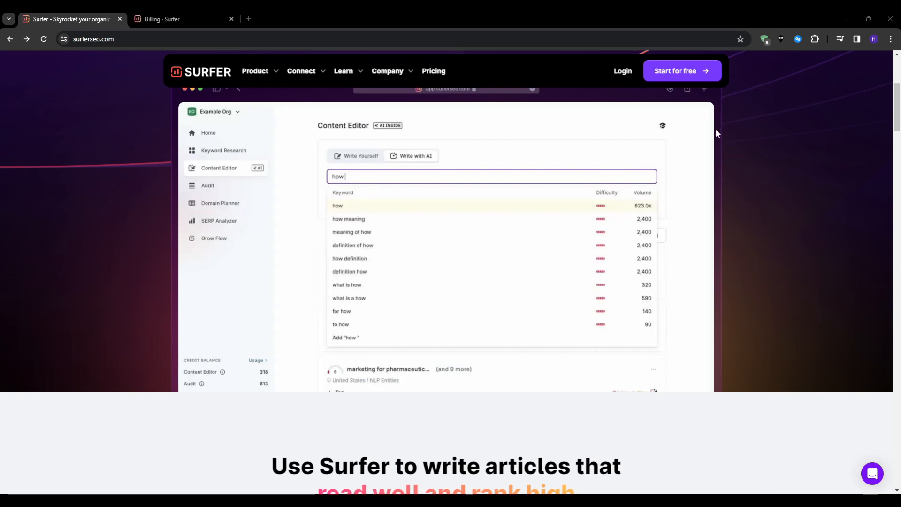
mouse_move(315, 340)
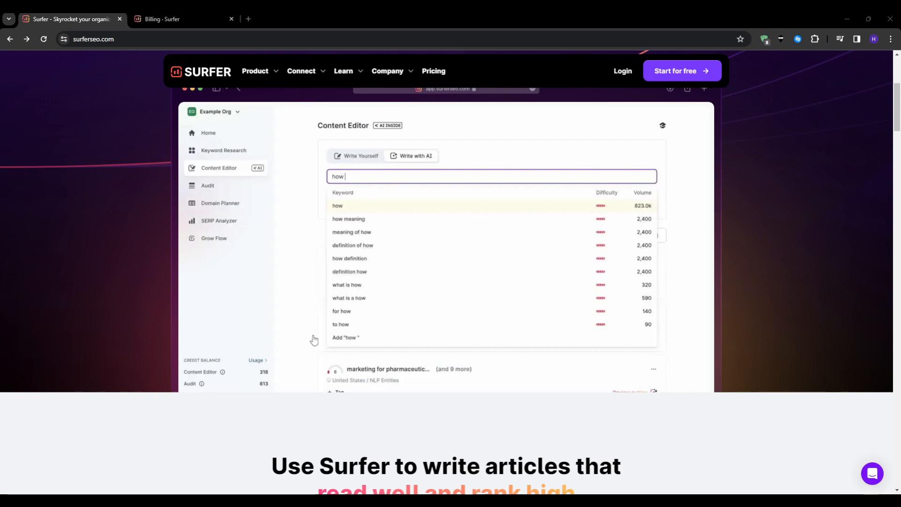
mouse_move(474, 287)
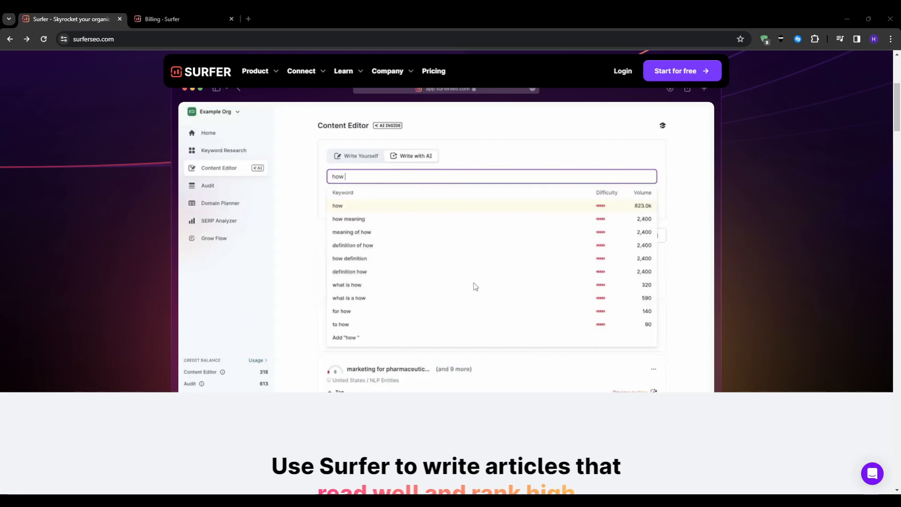
mouse_move(99, 354)
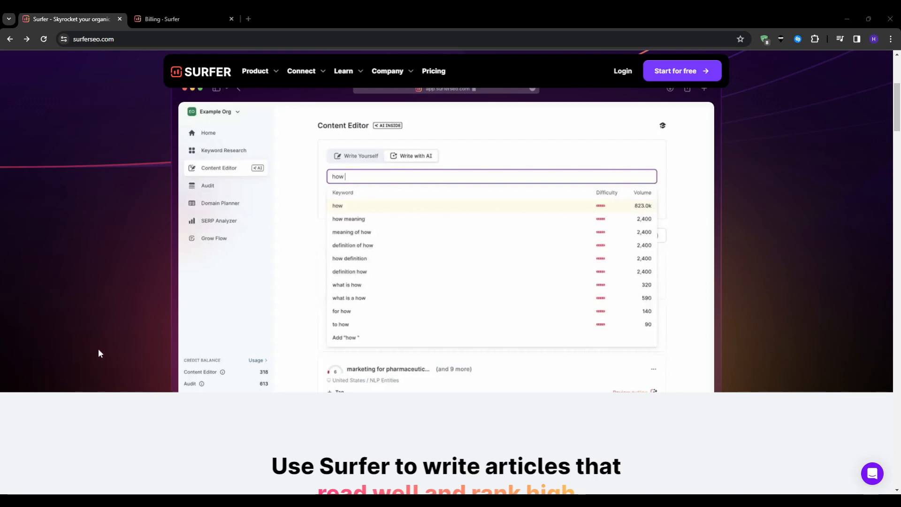
mouse_move(281, 313)
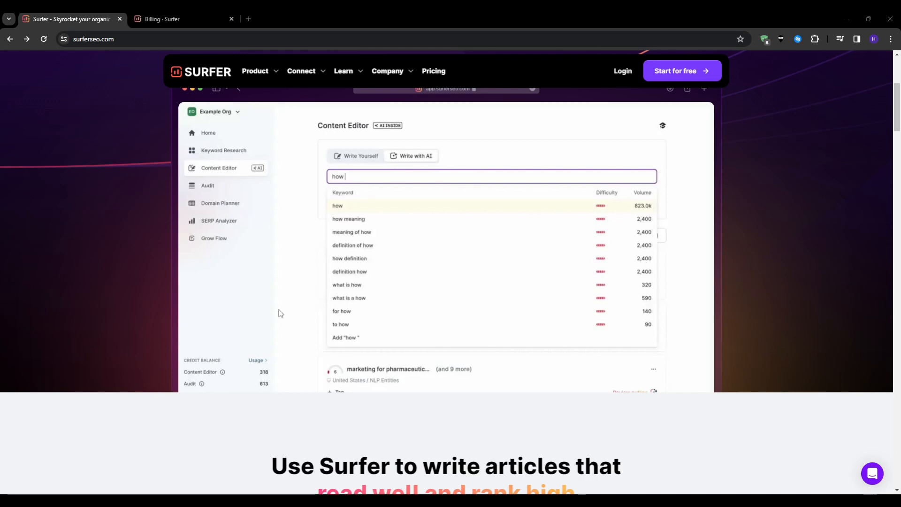
mouse_move(374, 182)
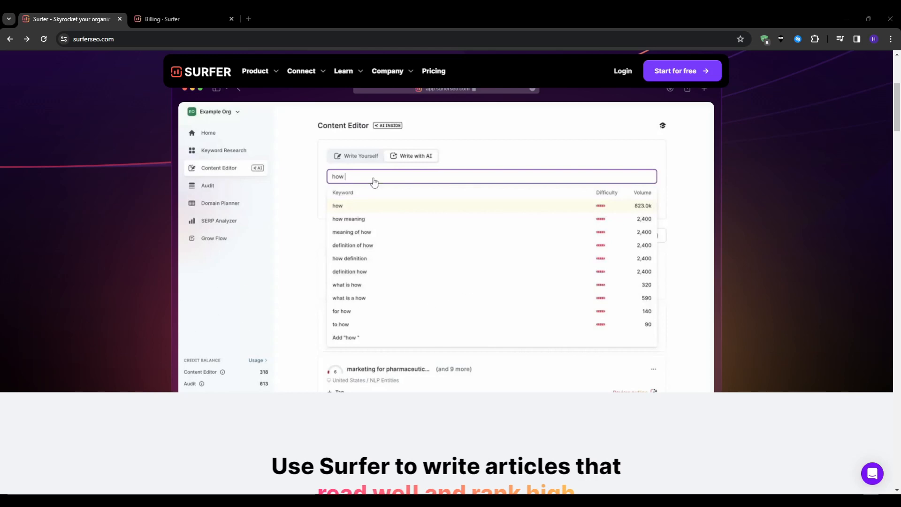
mouse_move(484, 300)
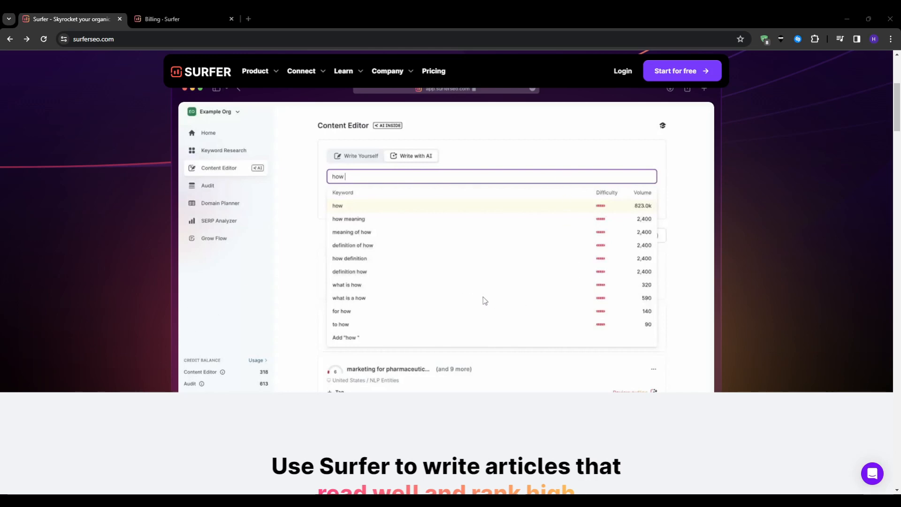
mouse_move(766, 297)
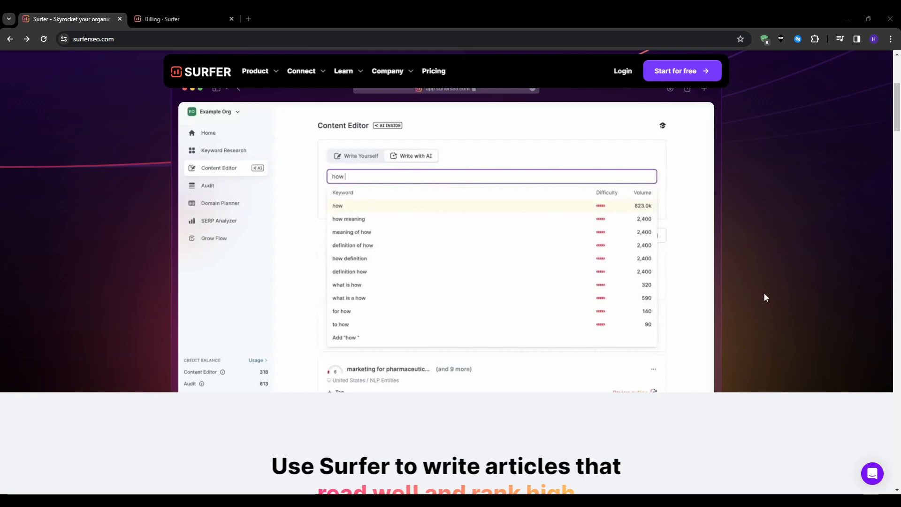
mouse_move(744, 325)
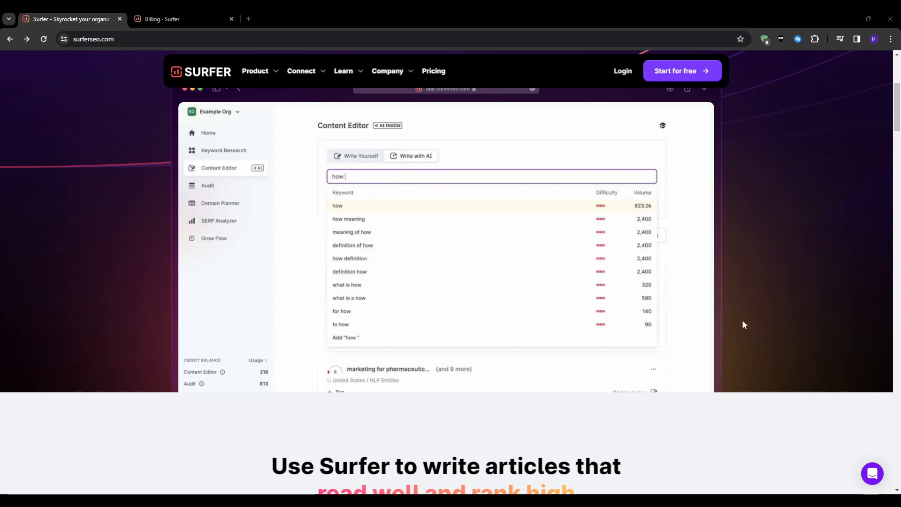
mouse_move(348, 152)
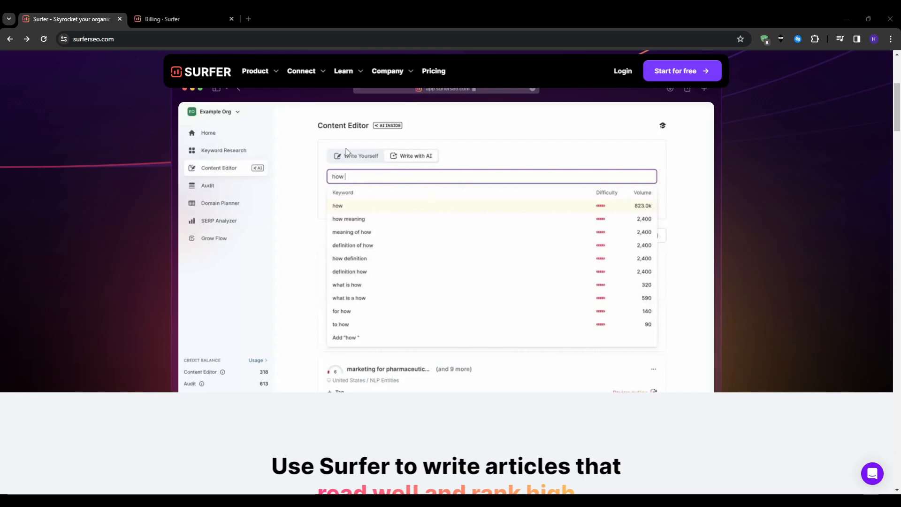
mouse_move(587, 279)
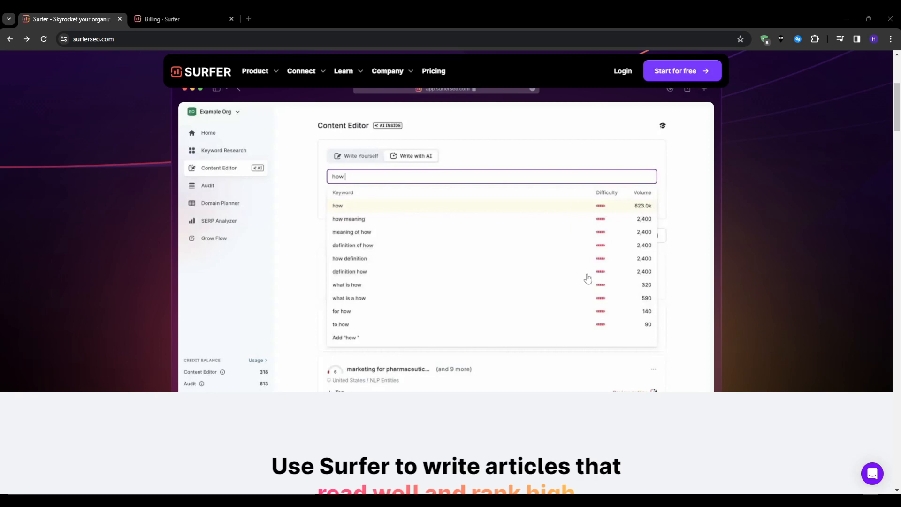
mouse_move(580, 282)
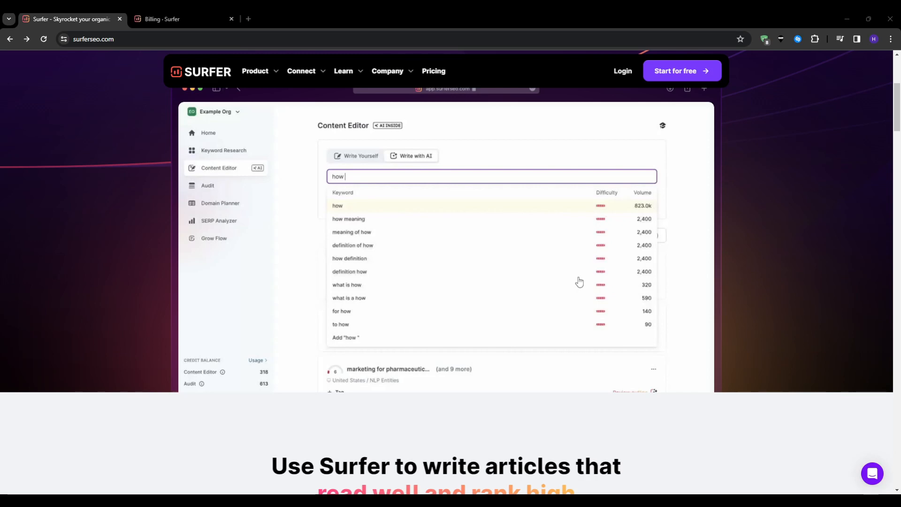
mouse_move(355, 223)
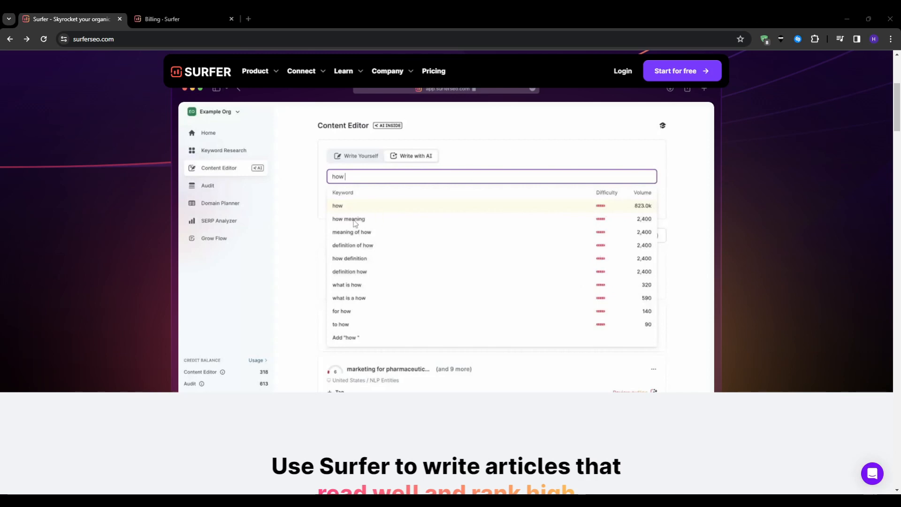
mouse_move(283, 363)
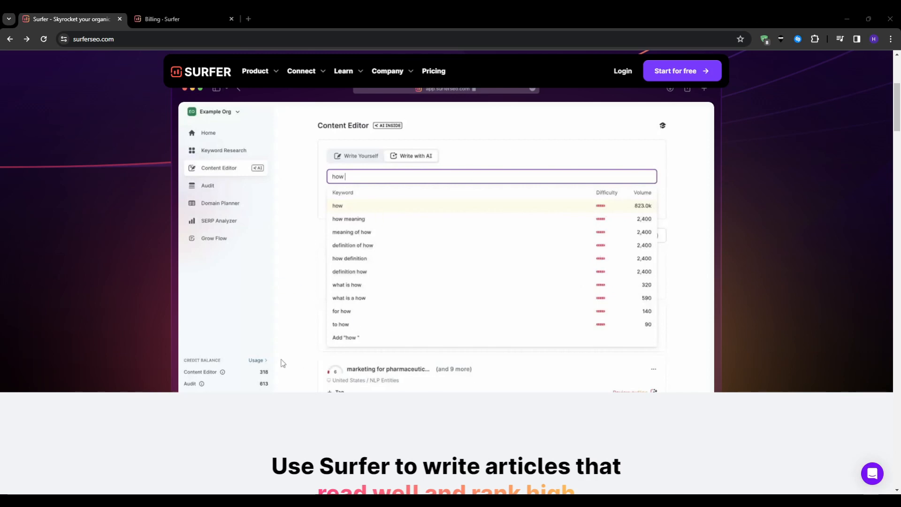
mouse_move(211, 316)
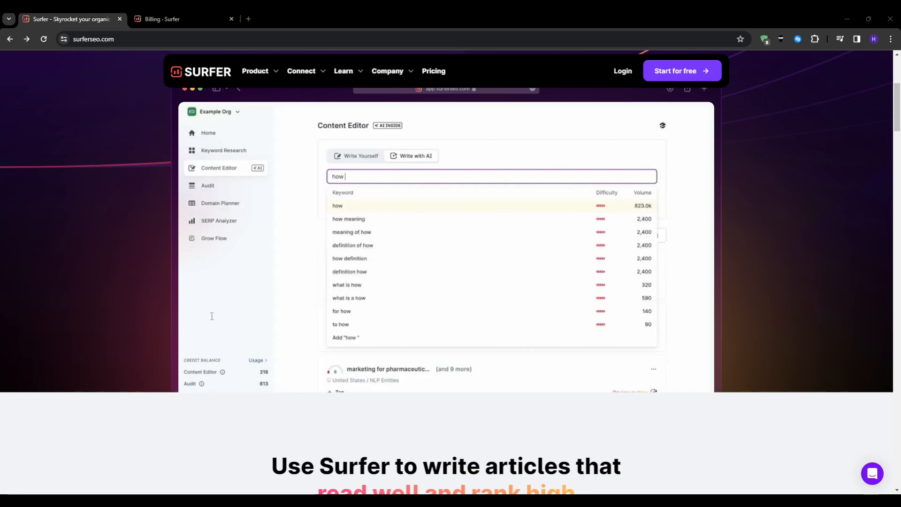
mouse_move(230, 295)
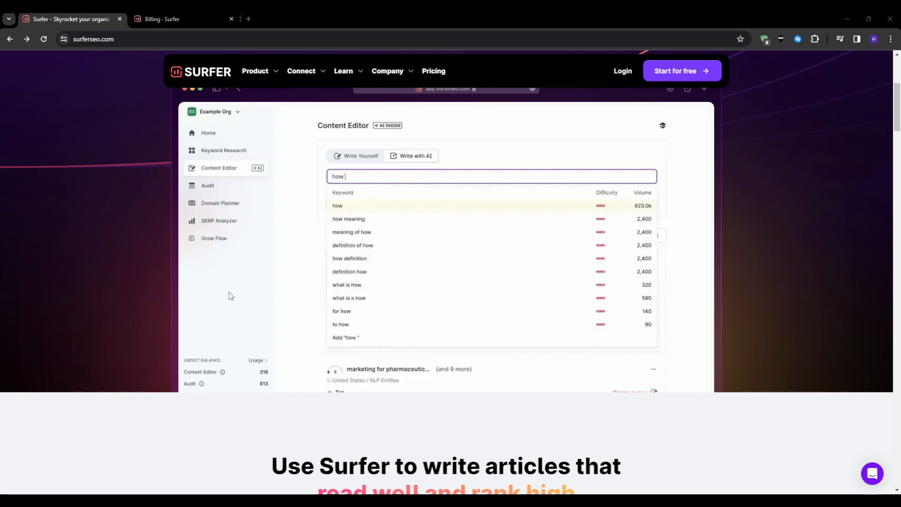
mouse_move(415, 328)
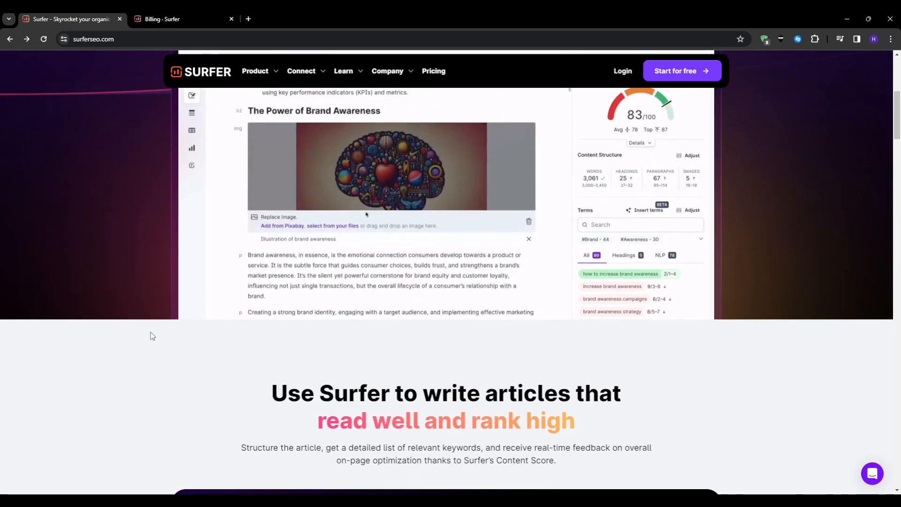
Scroll to the 'write articles that read well and rank high' Content Editor card
scroll(down, 3)
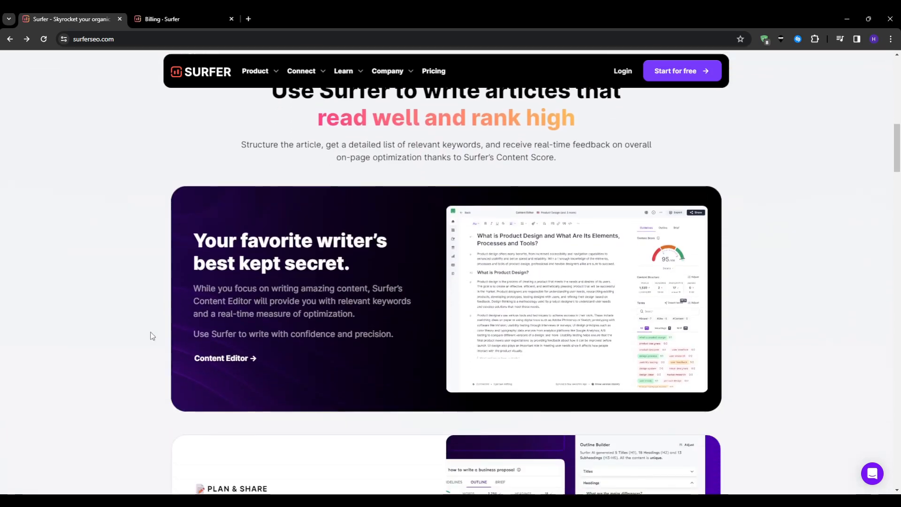
scroll(up, 3)
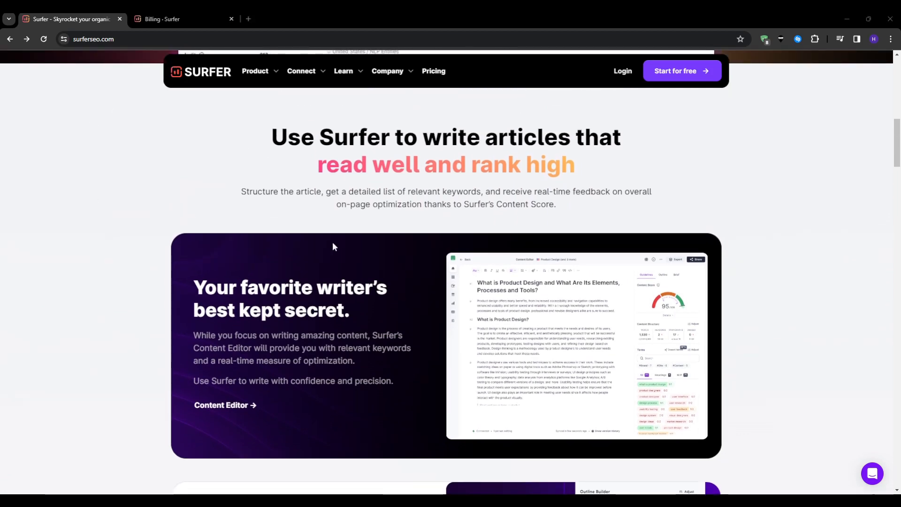
mouse_move(416, 320)
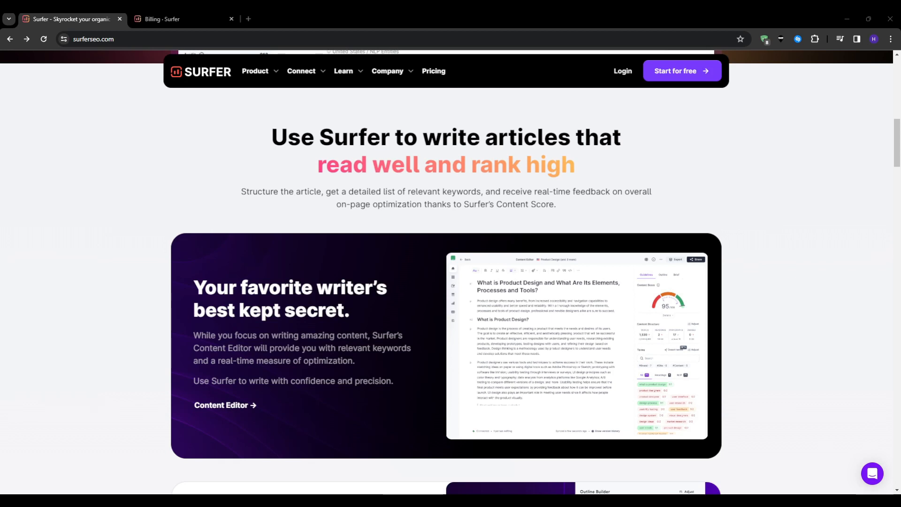
mouse_move(283, 333)
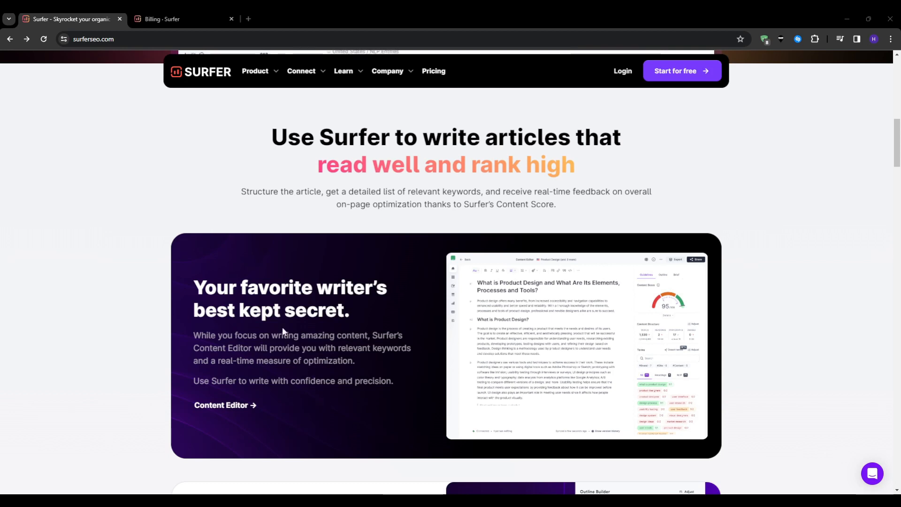
mouse_move(714, 159)
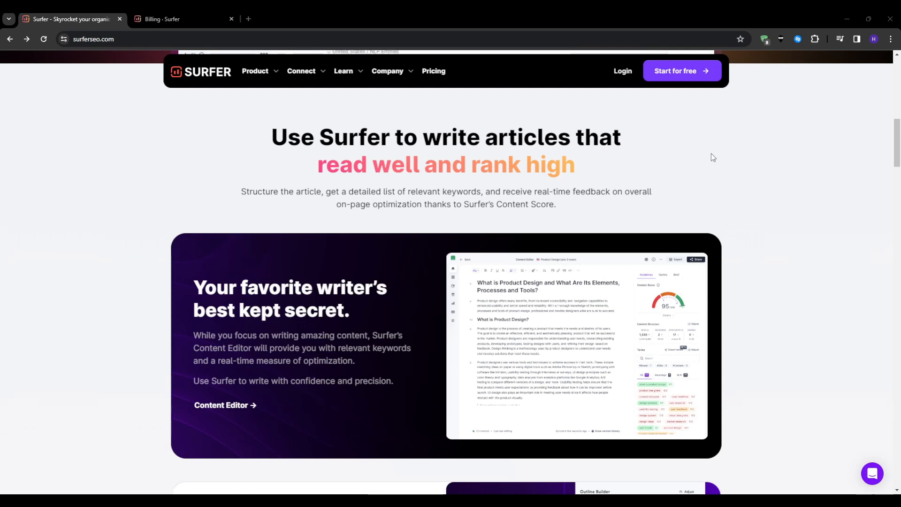
mouse_move(541, 221)
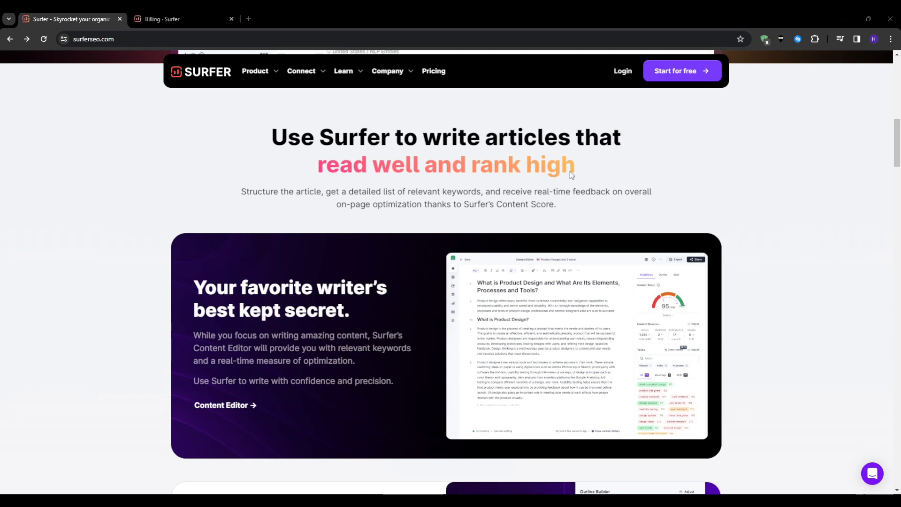
mouse_move(763, 332)
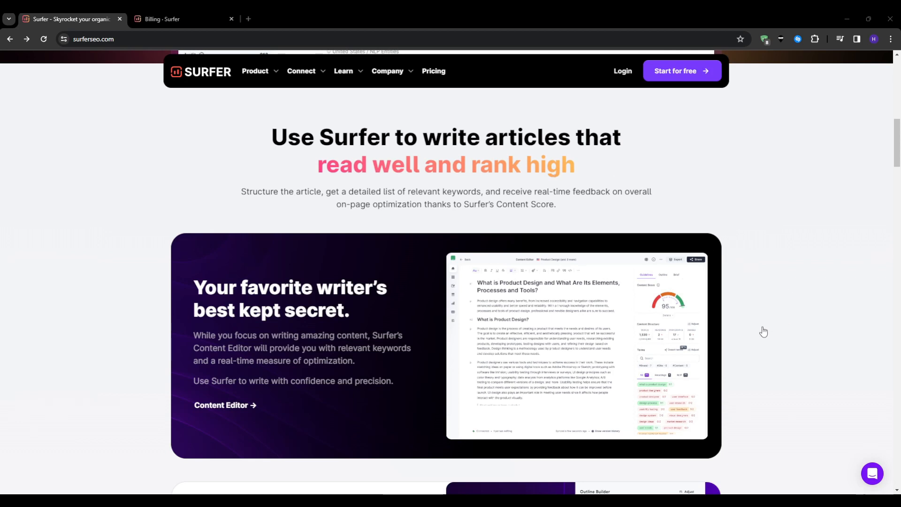
mouse_move(767, 244)
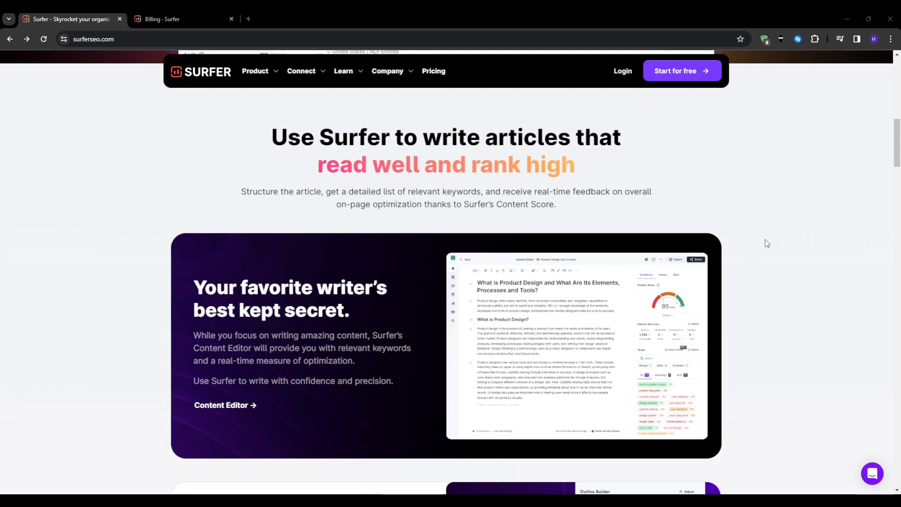
mouse_move(776, 326)
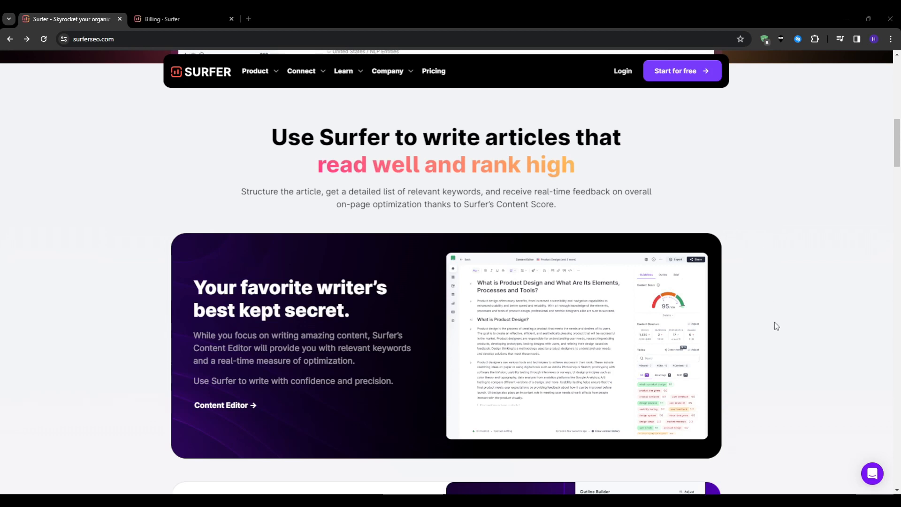
mouse_move(827, 351)
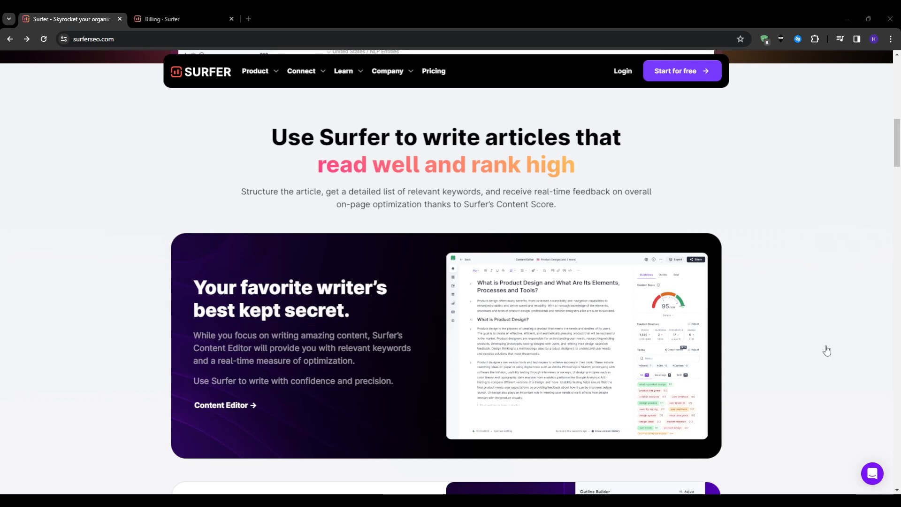
mouse_move(791, 469)
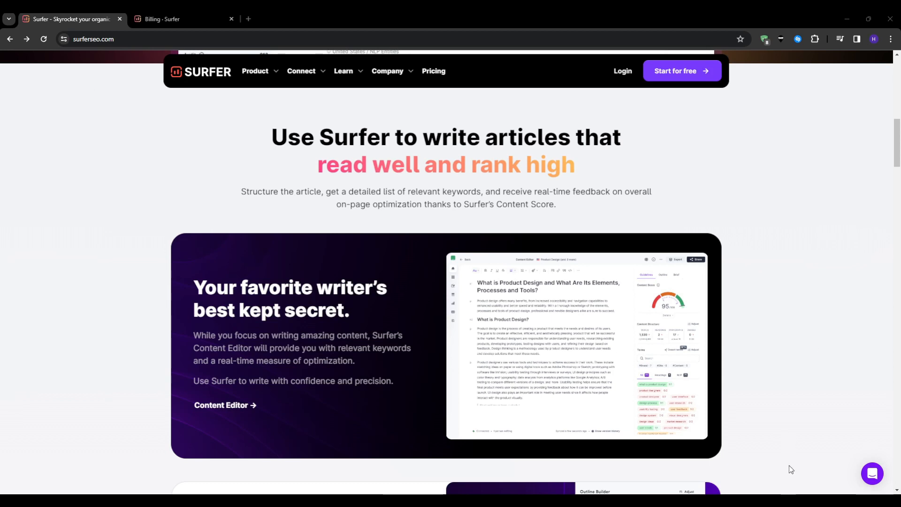
mouse_move(781, 239)
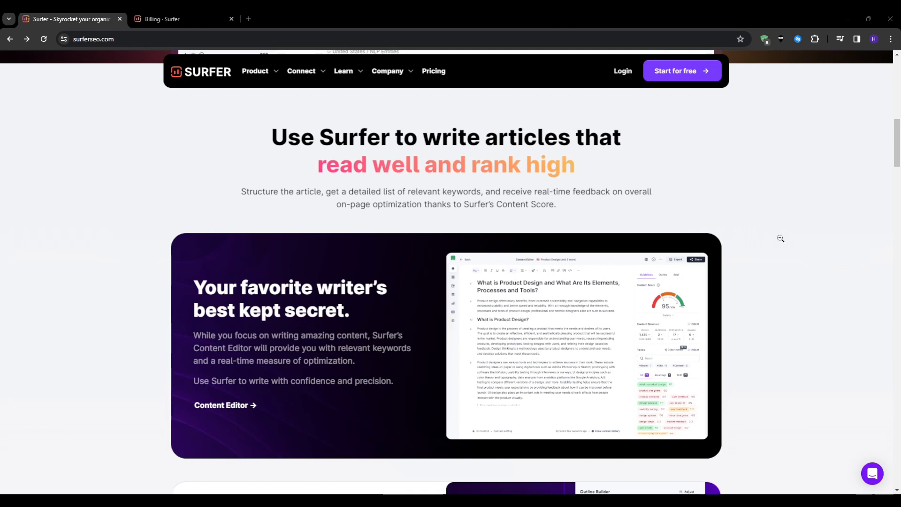
mouse_move(855, 295)
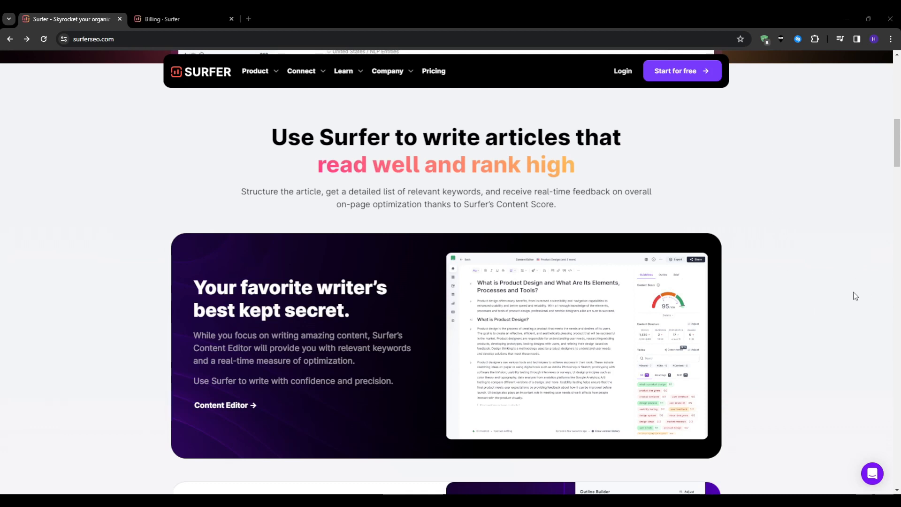
mouse_move(819, 370)
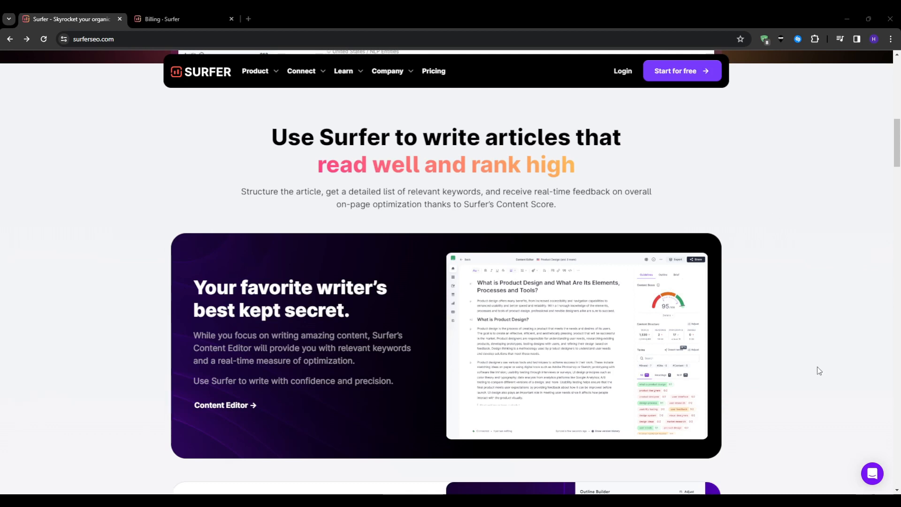
mouse_move(822, 377)
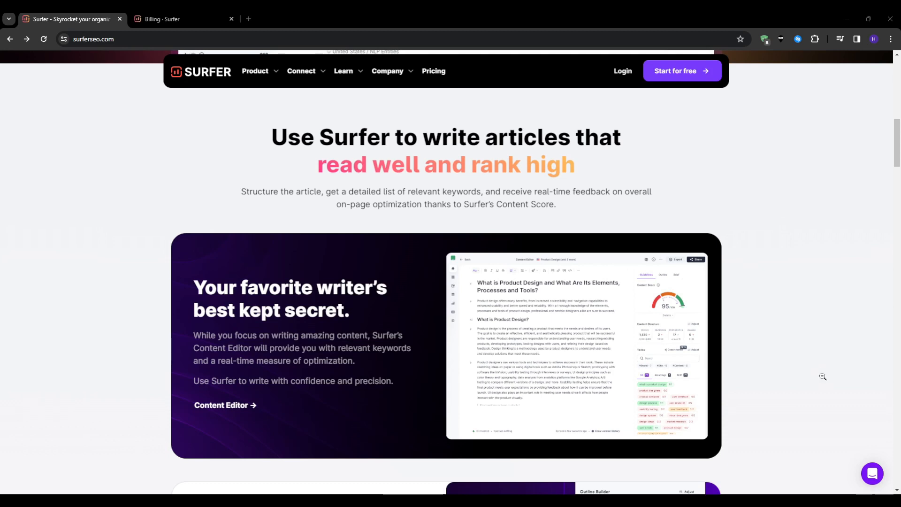
mouse_move(815, 357)
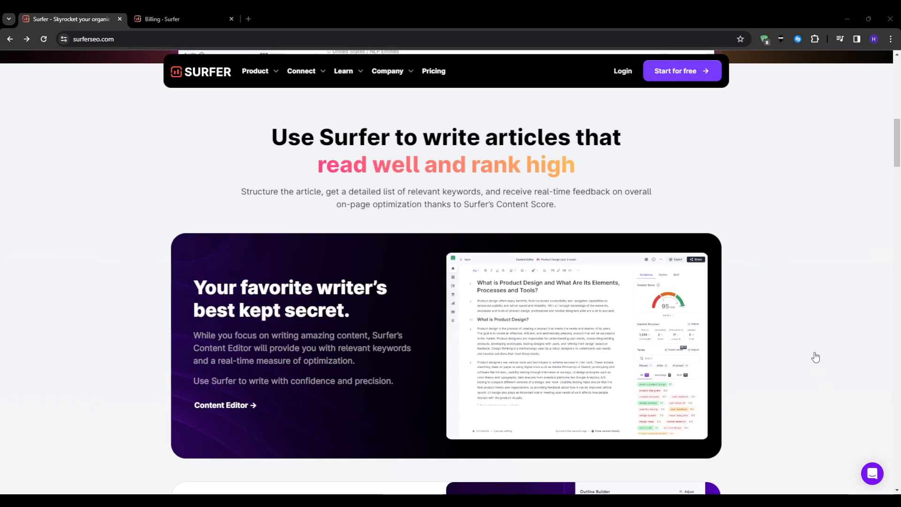
mouse_move(817, 481)
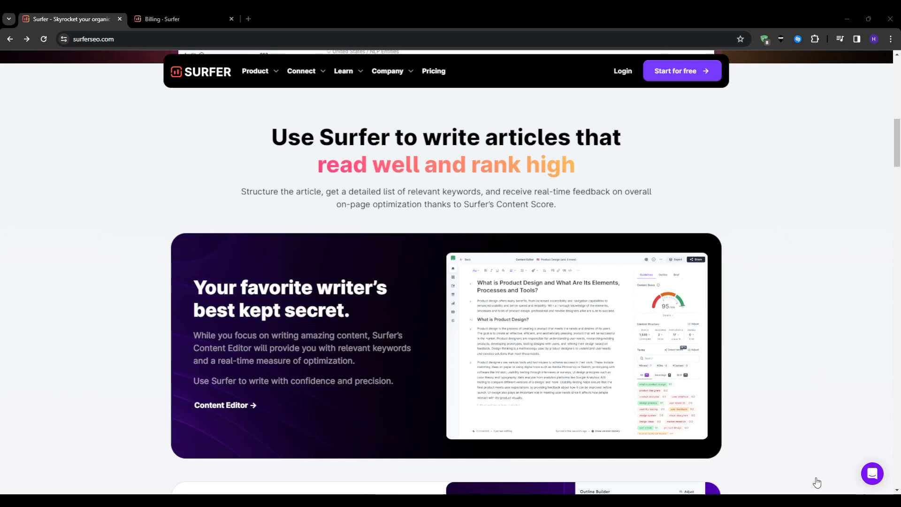
mouse_move(770, 356)
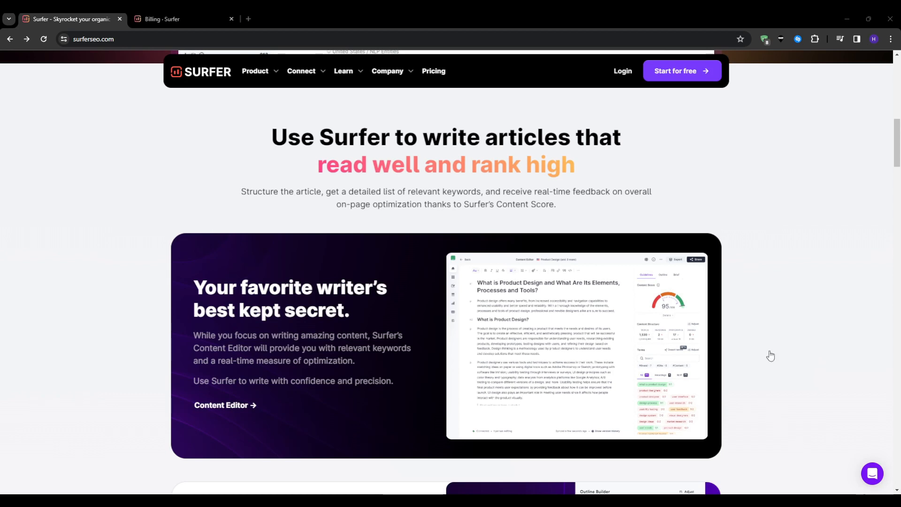
mouse_move(794, 234)
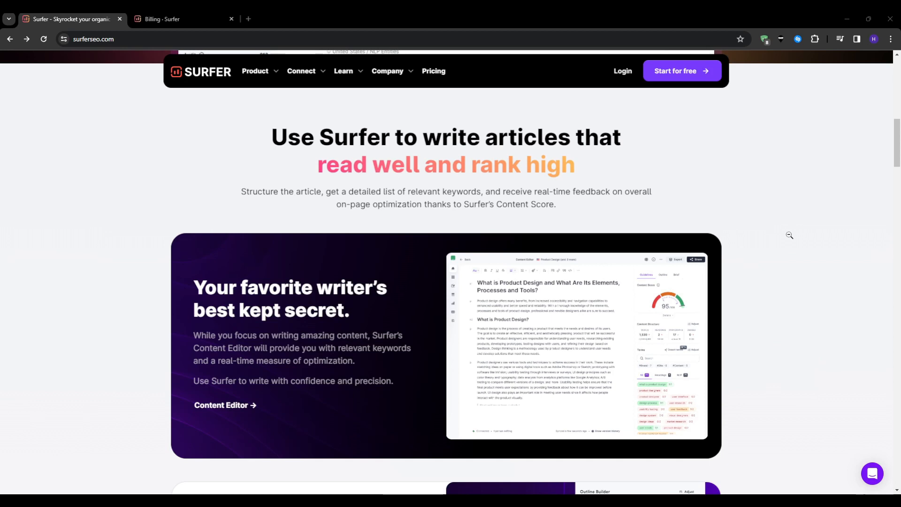
mouse_move(829, 424)
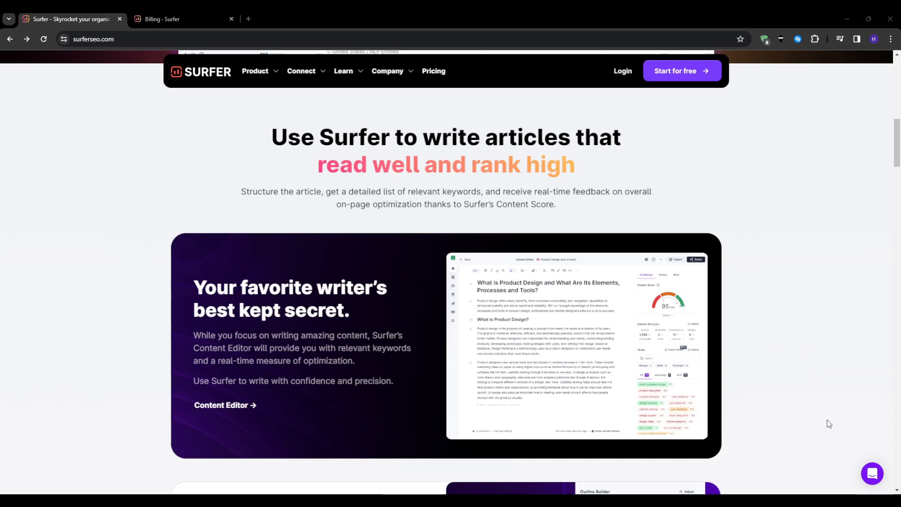
mouse_move(793, 310)
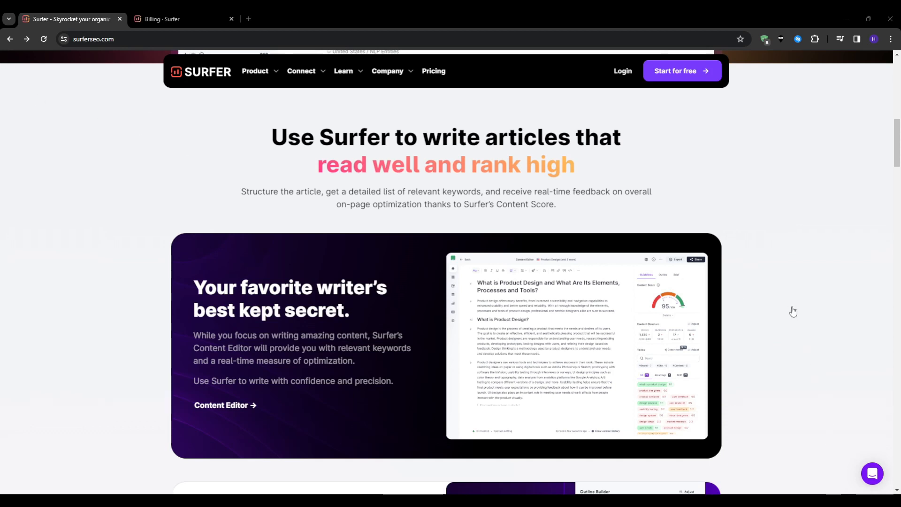
mouse_move(10, 115)
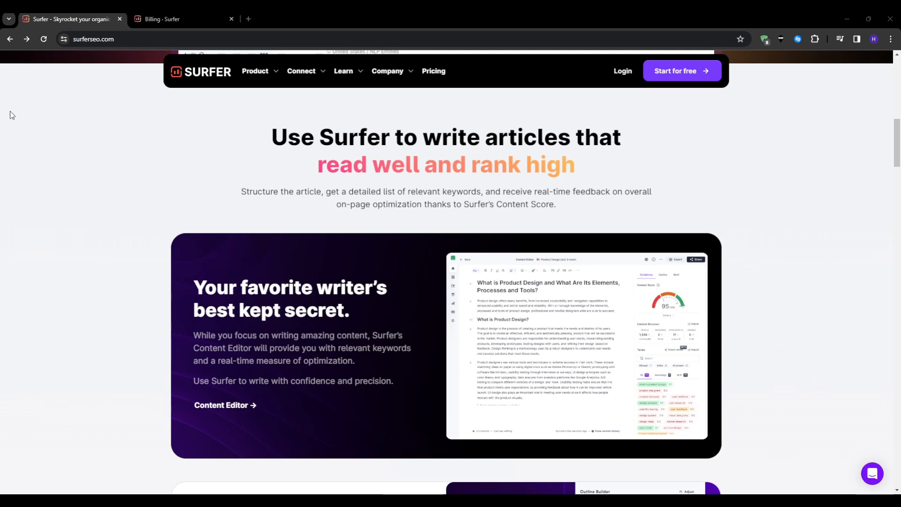
mouse_move(387, 208)
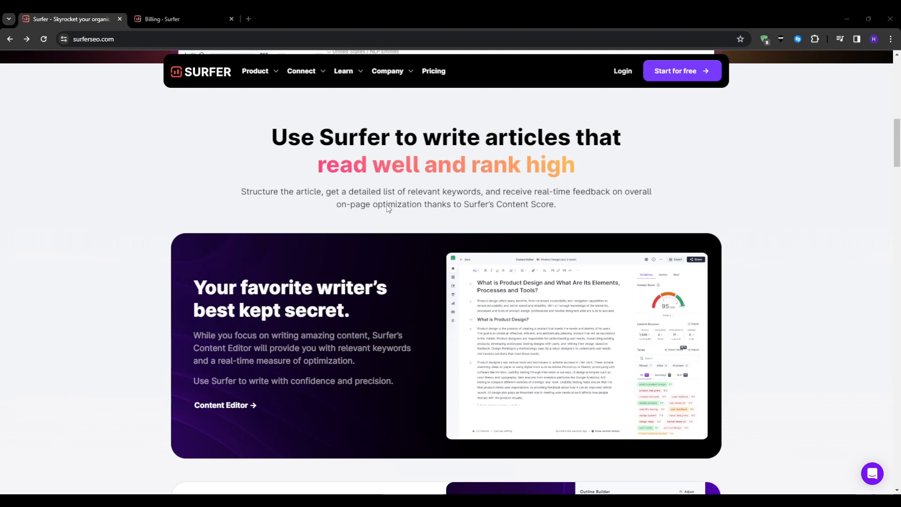
mouse_move(82, 217)
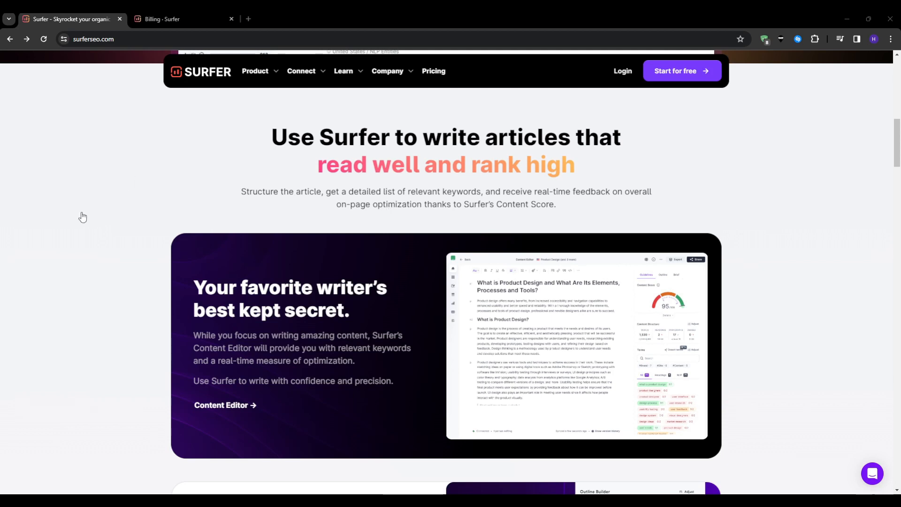
mouse_move(69, 197)
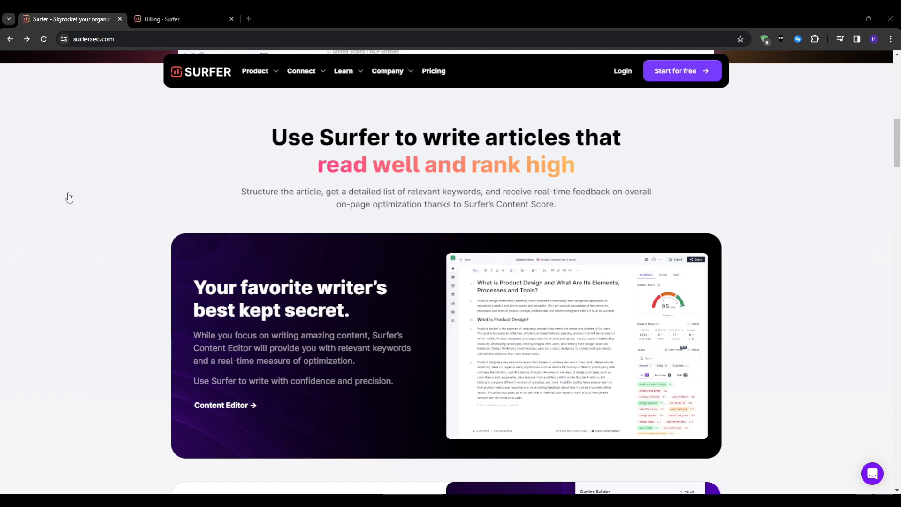
mouse_move(69, 221)
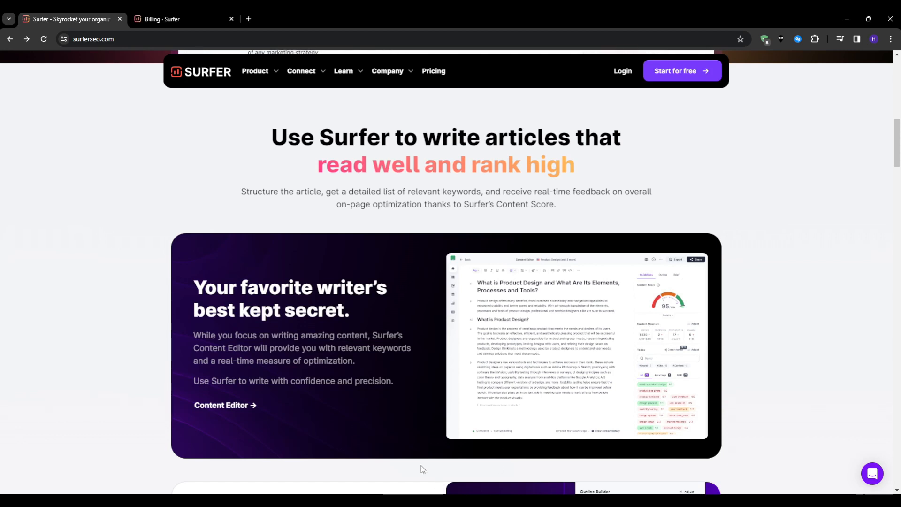
Scroll past Plan & Share and Write & Rank to the Verify & Publish and Surfer AI cards
scroll(down, 3)
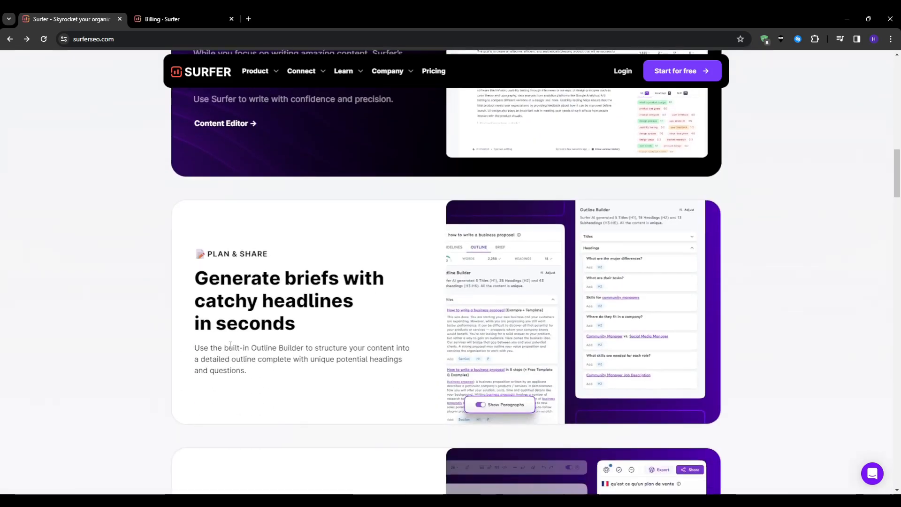
scroll(down, 3)
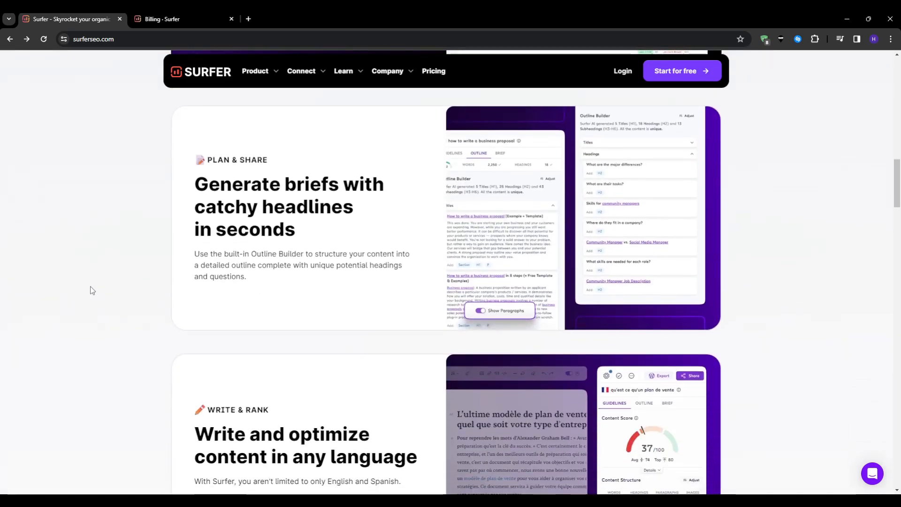
scroll(down, 3)
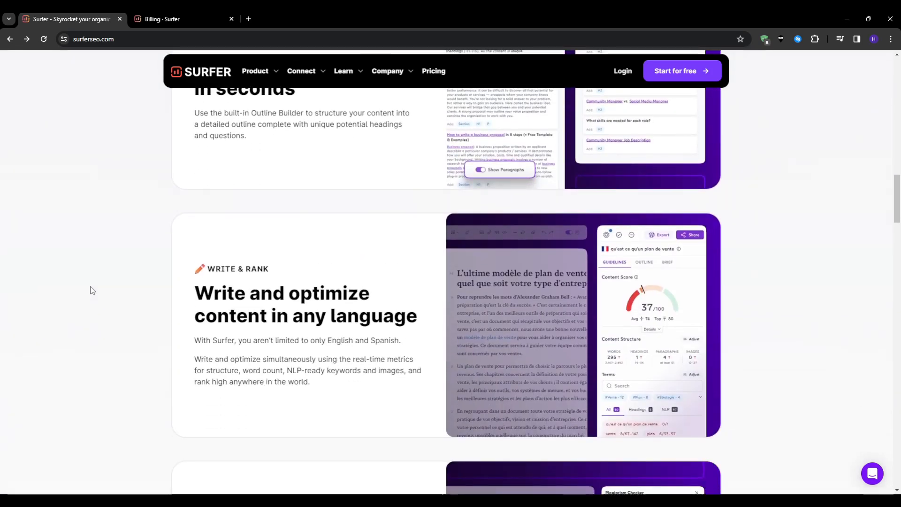
scroll(down, 3)
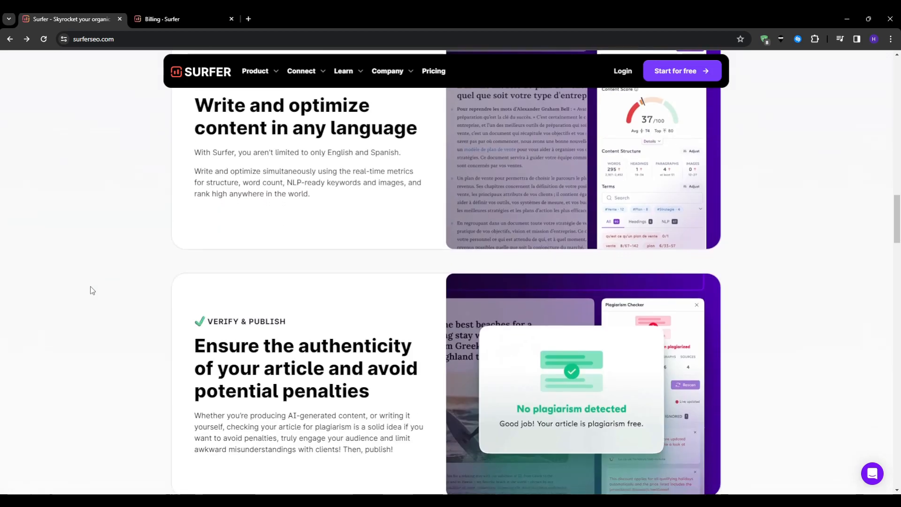
scroll(down, 3)
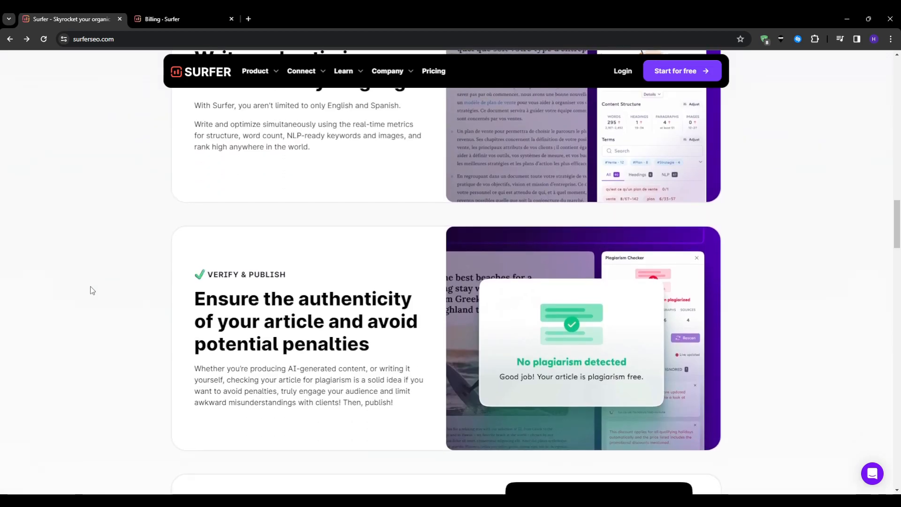
scroll(down, 3)
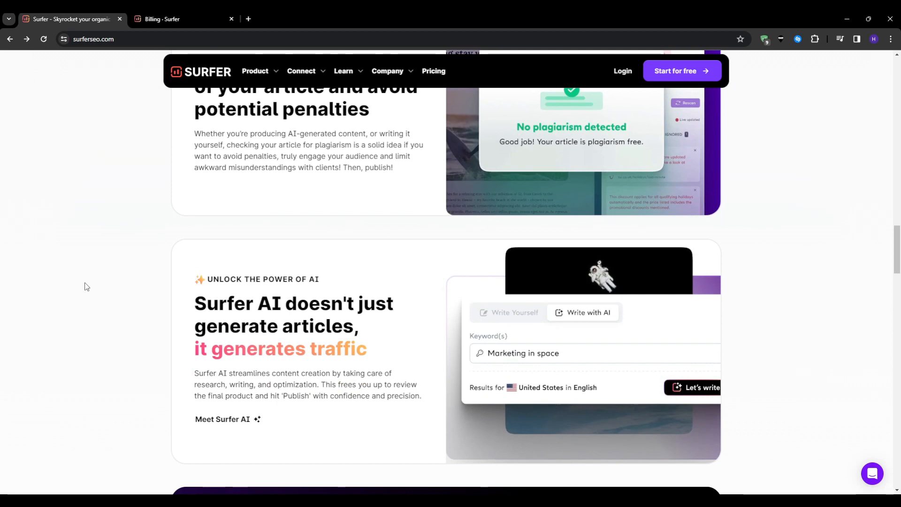
mouse_move(506, 369)
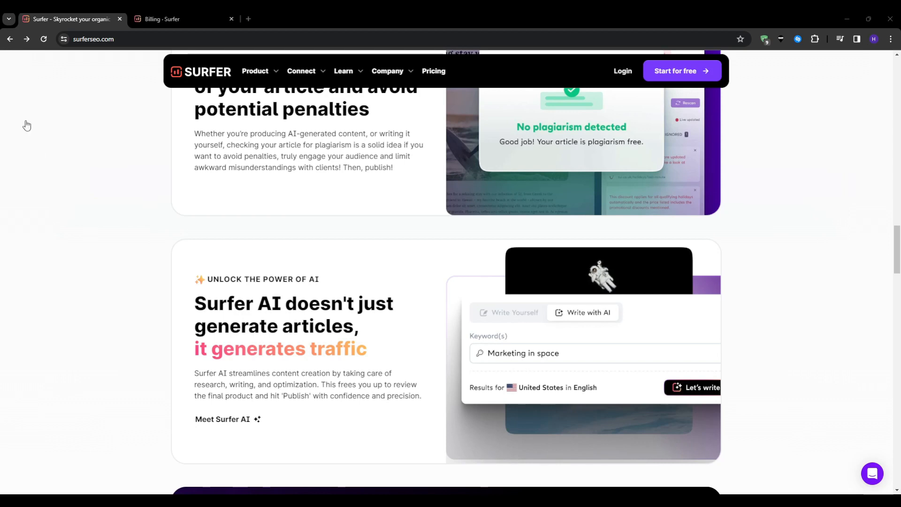
mouse_move(163, 391)
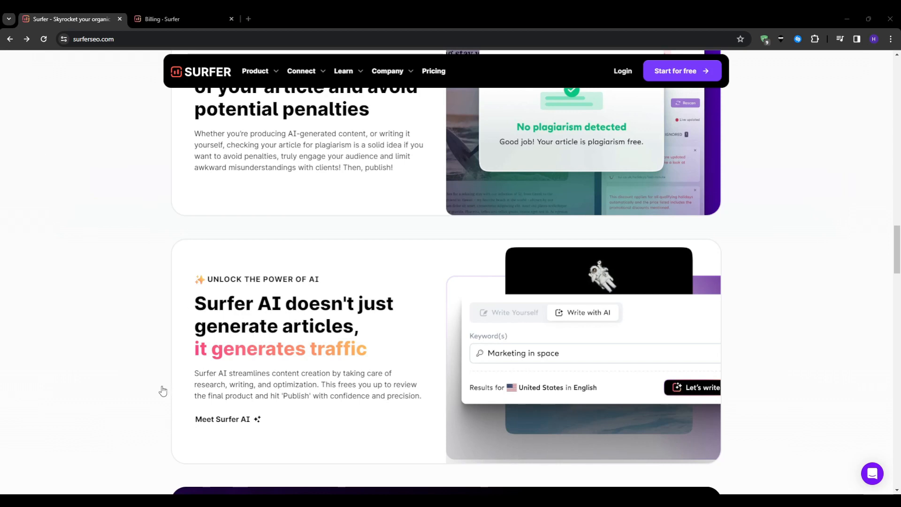
mouse_move(185, 302)
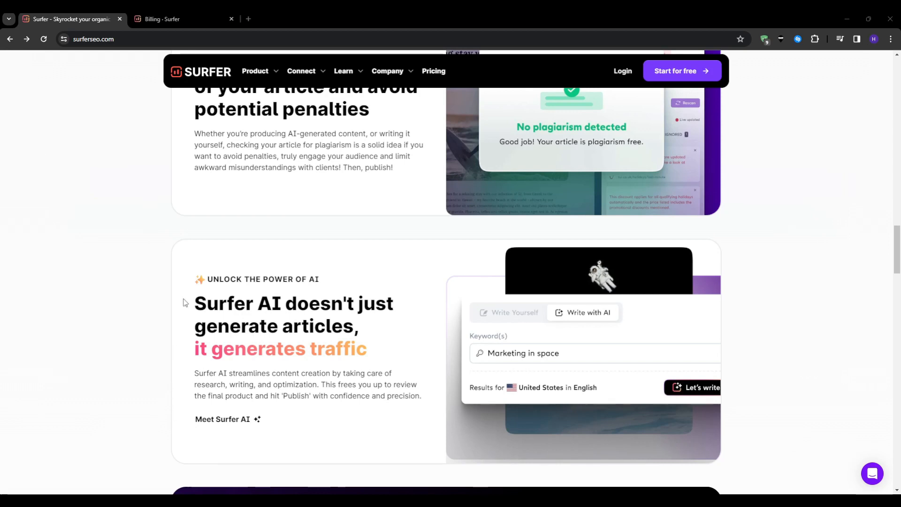
mouse_move(202, 118)
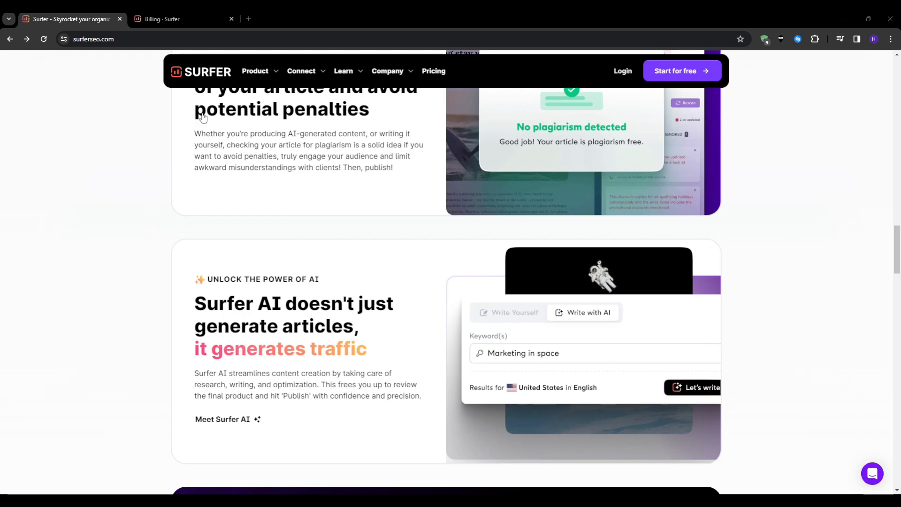
mouse_move(413, 349)
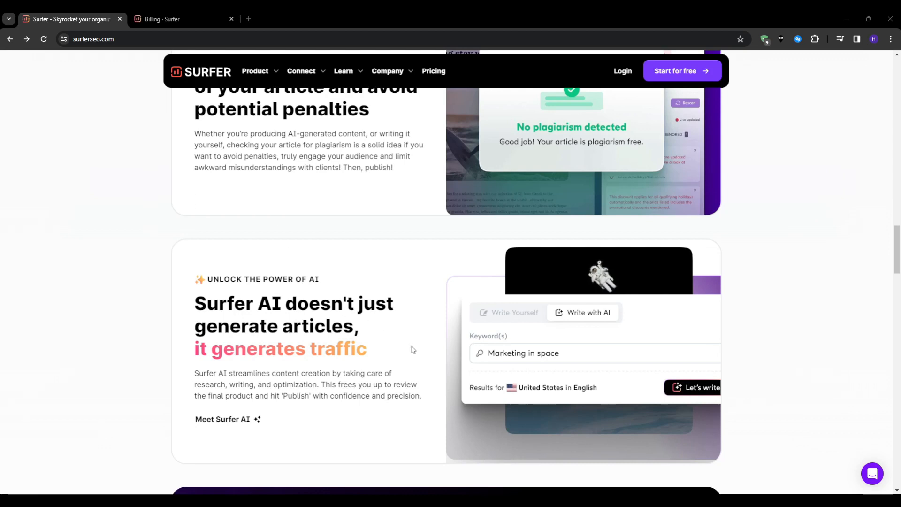
mouse_move(441, 401)
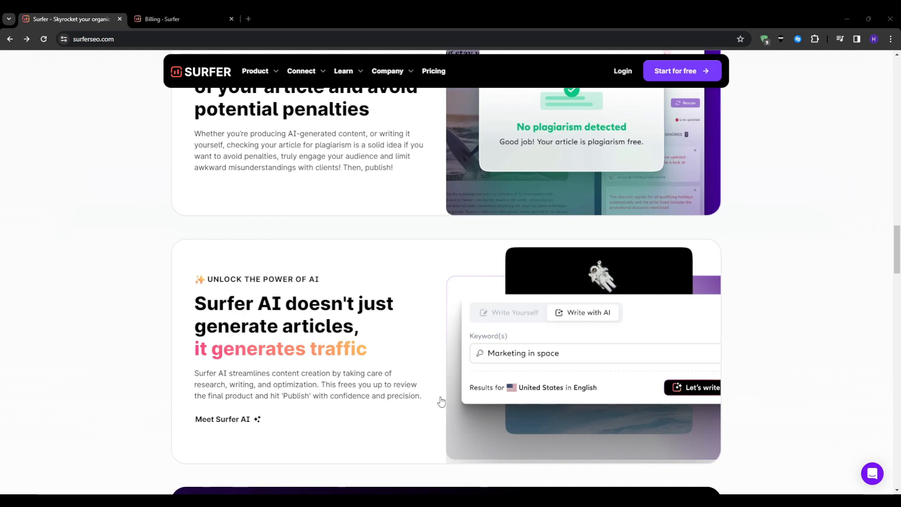
mouse_move(330, 280)
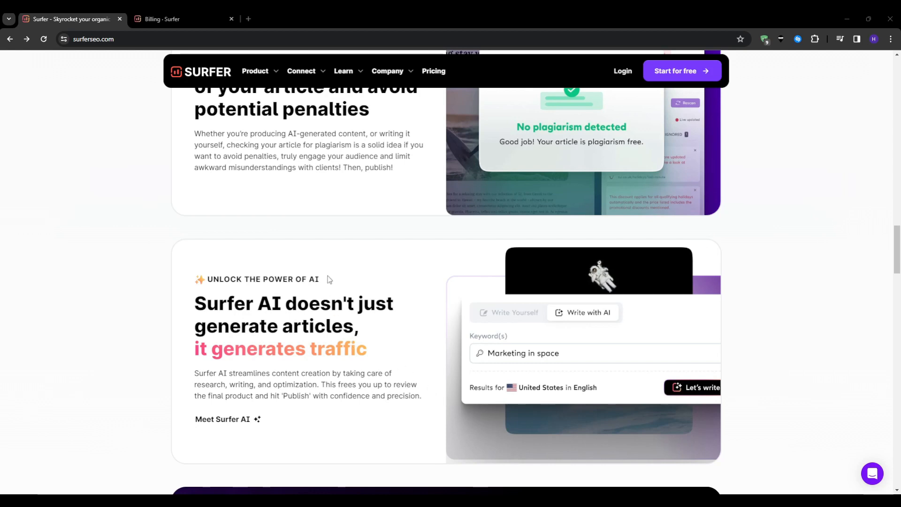
mouse_move(371, 293)
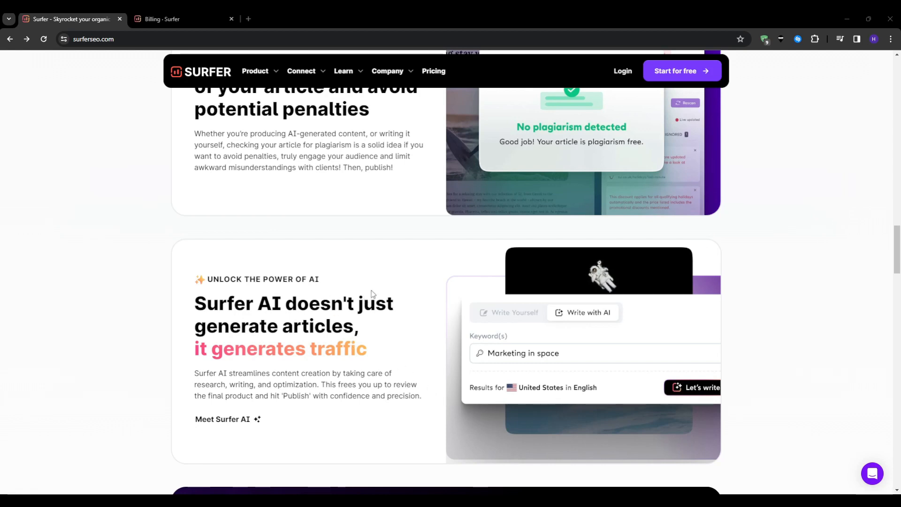
mouse_move(778, 108)
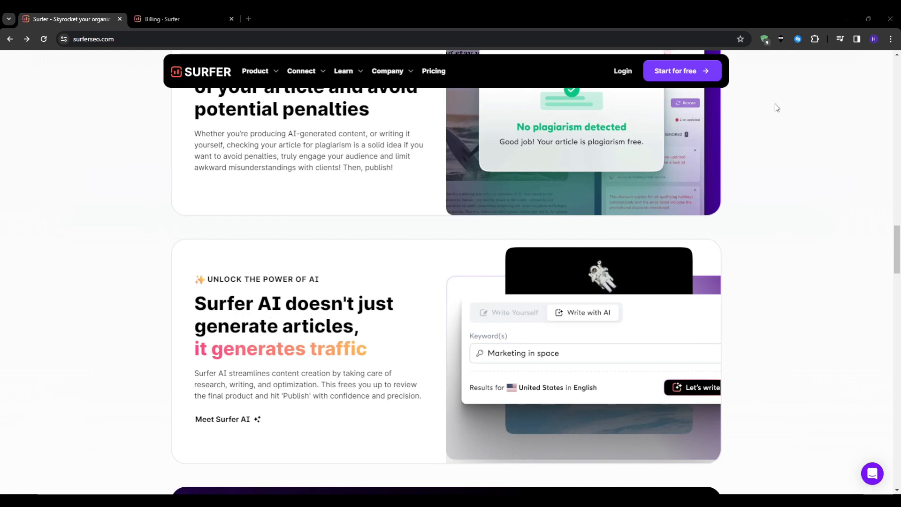
mouse_move(791, 128)
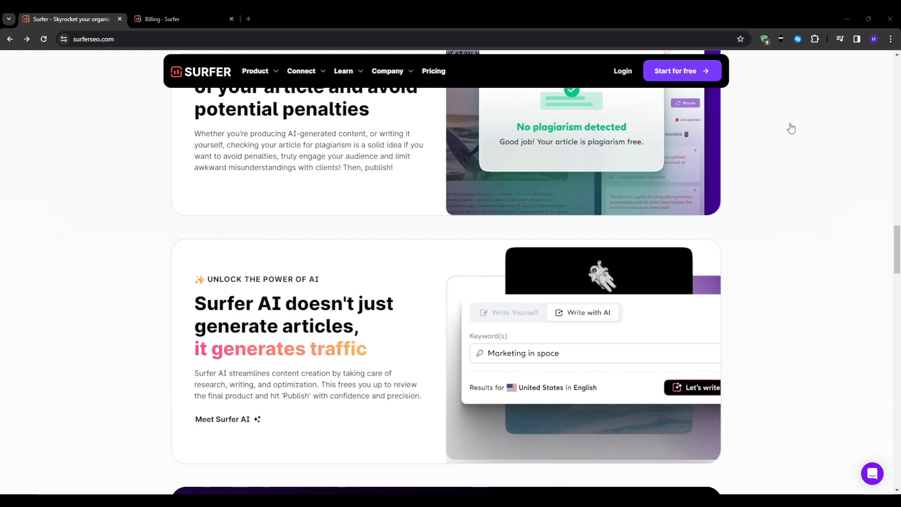
mouse_move(550, 197)
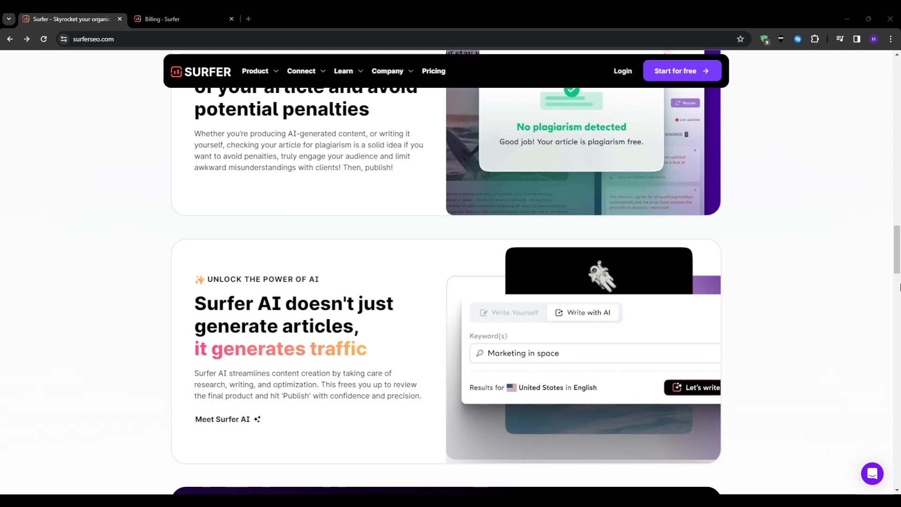
mouse_move(305, 232)
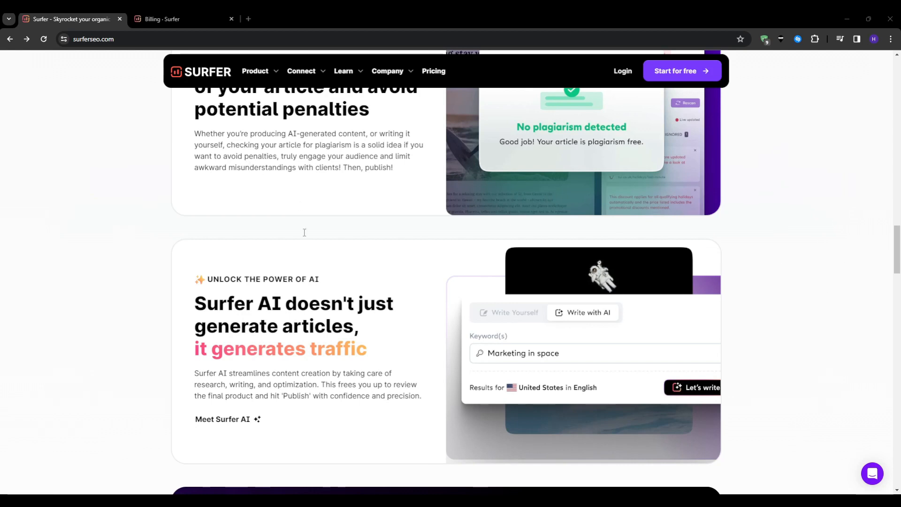
mouse_move(167, 446)
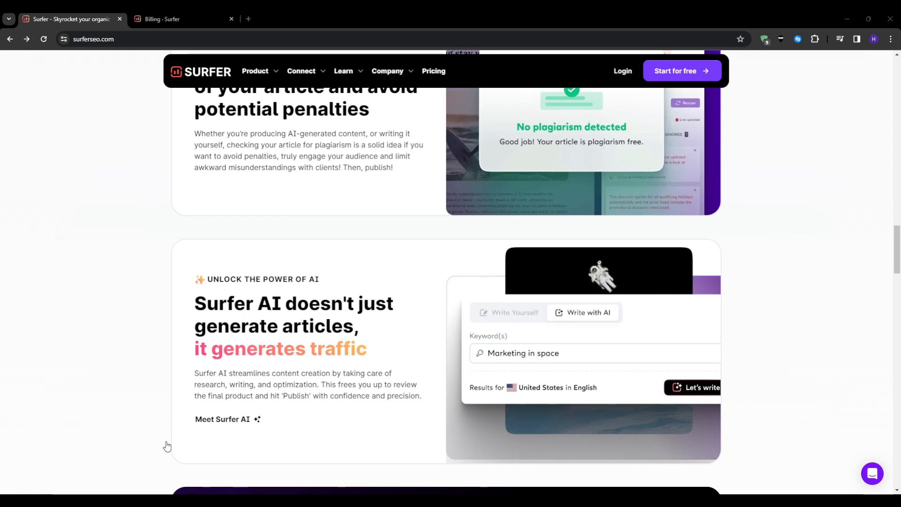
mouse_move(23, 135)
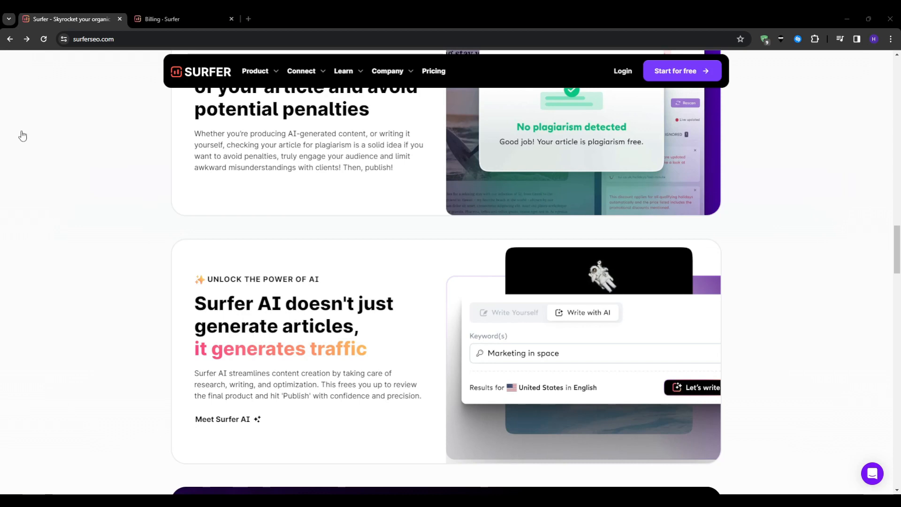
mouse_move(401, 267)
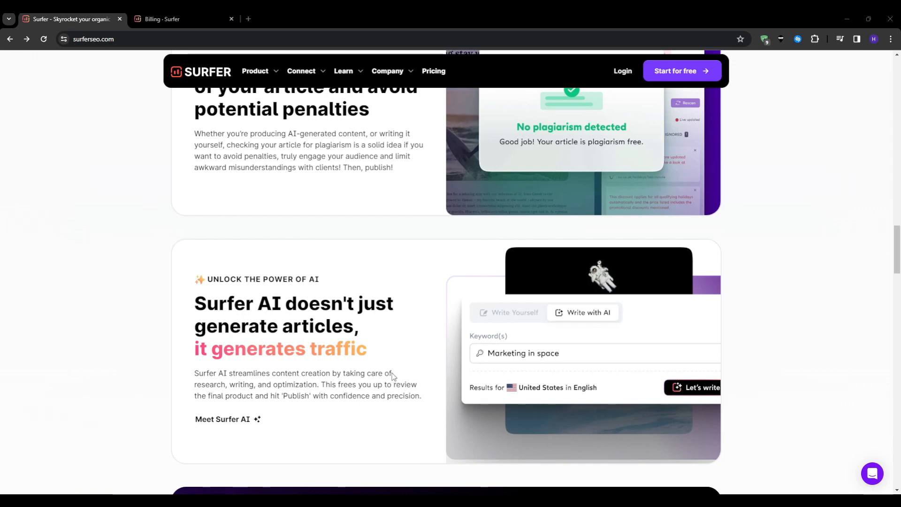
mouse_move(392, 371)
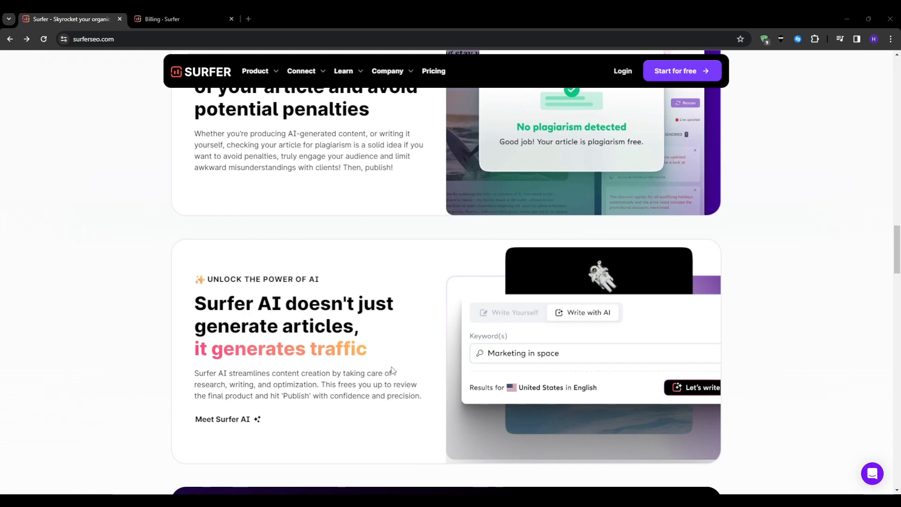
mouse_move(287, 226)
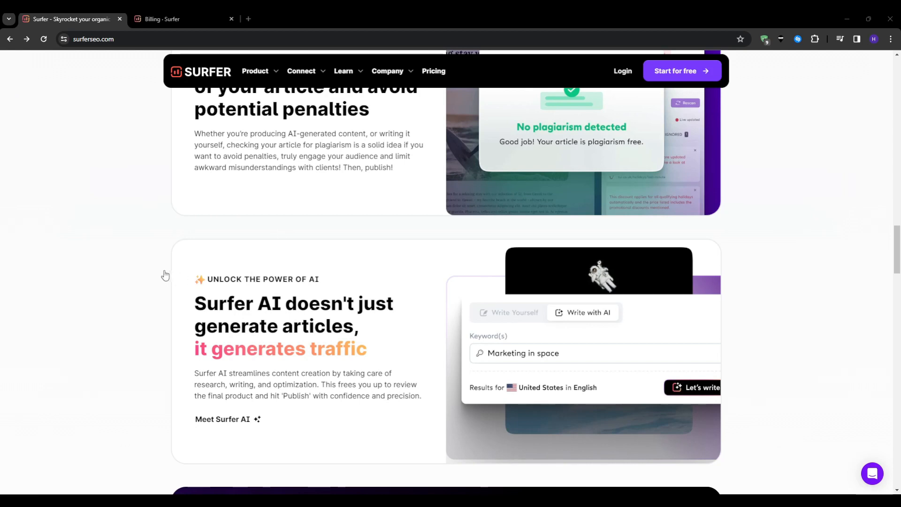
mouse_move(225, 311)
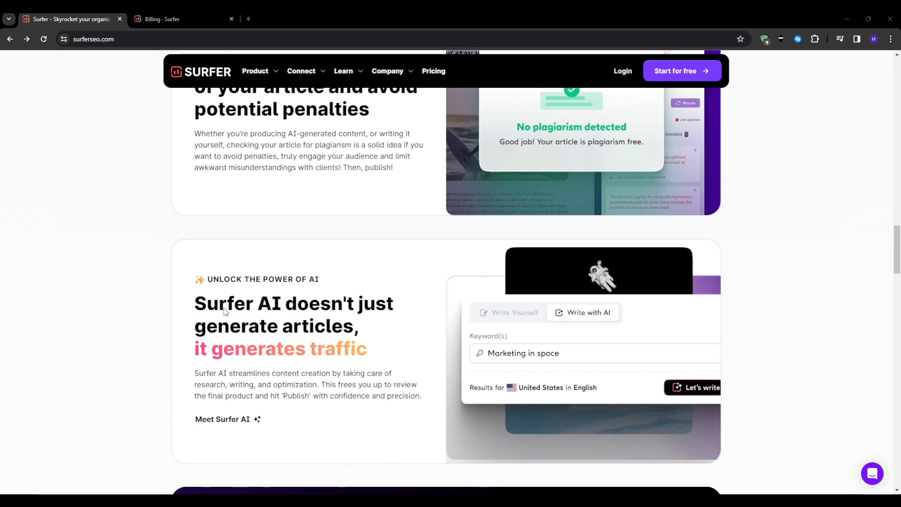
mouse_move(818, 67)
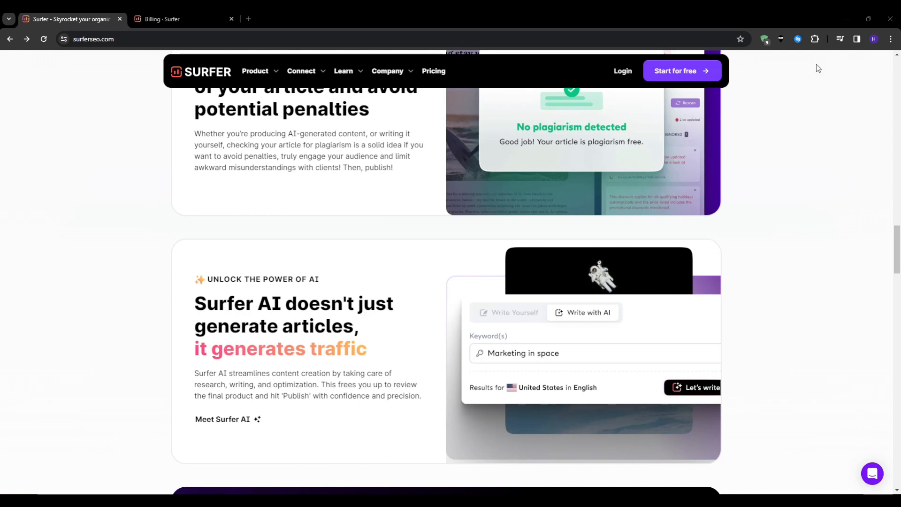
mouse_move(309, 271)
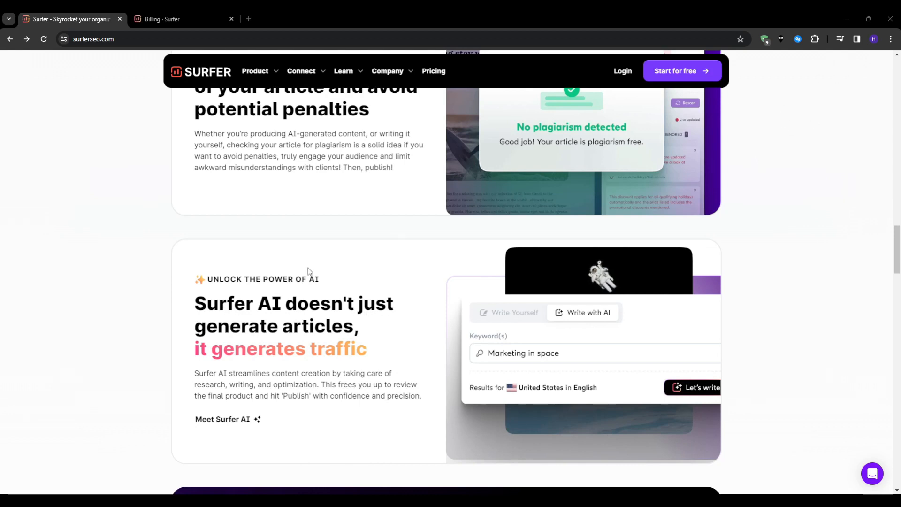
mouse_move(795, 394)
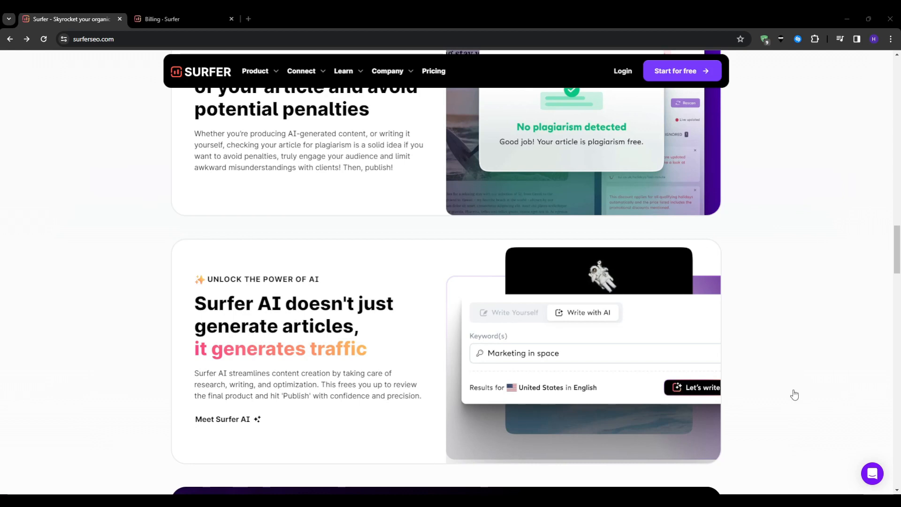
mouse_move(167, 282)
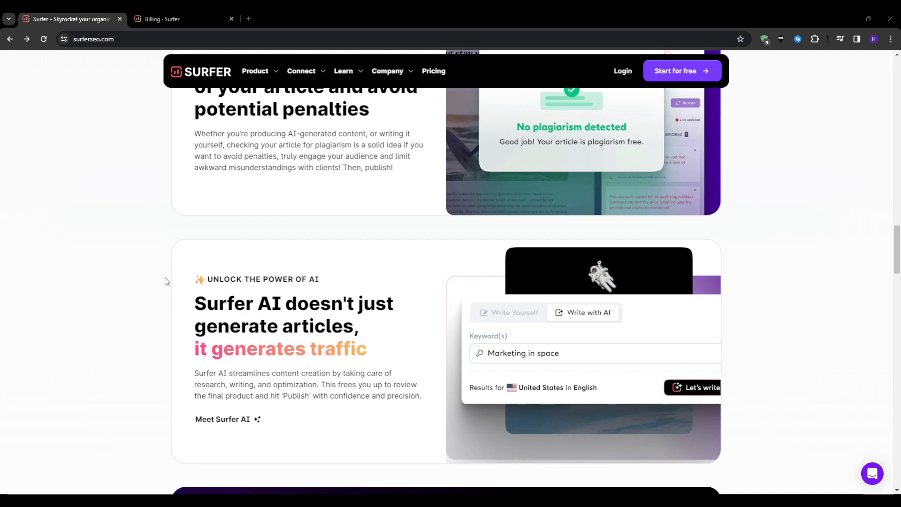
mouse_move(229, 320)
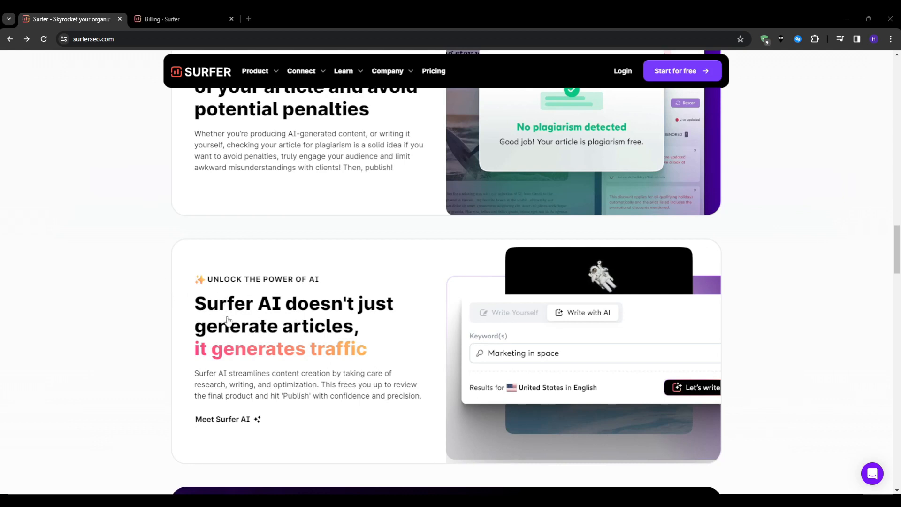
mouse_move(404, 324)
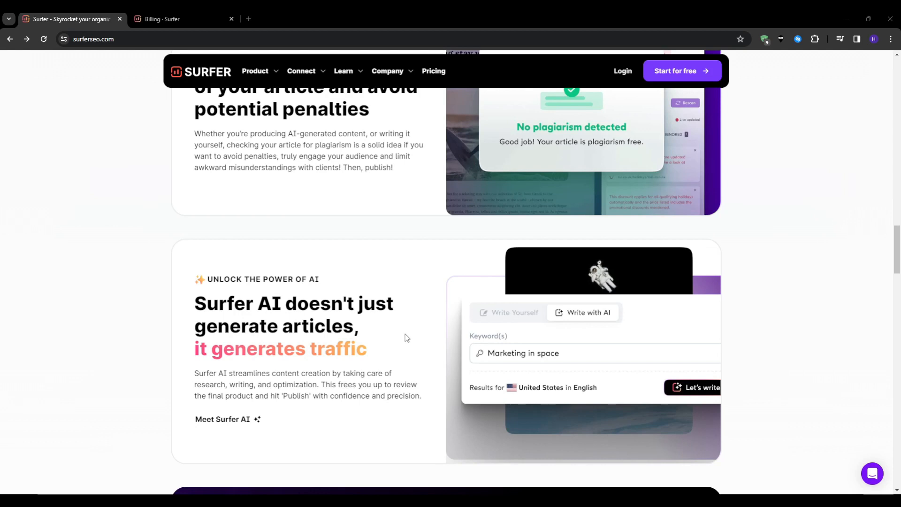
mouse_move(413, 314)
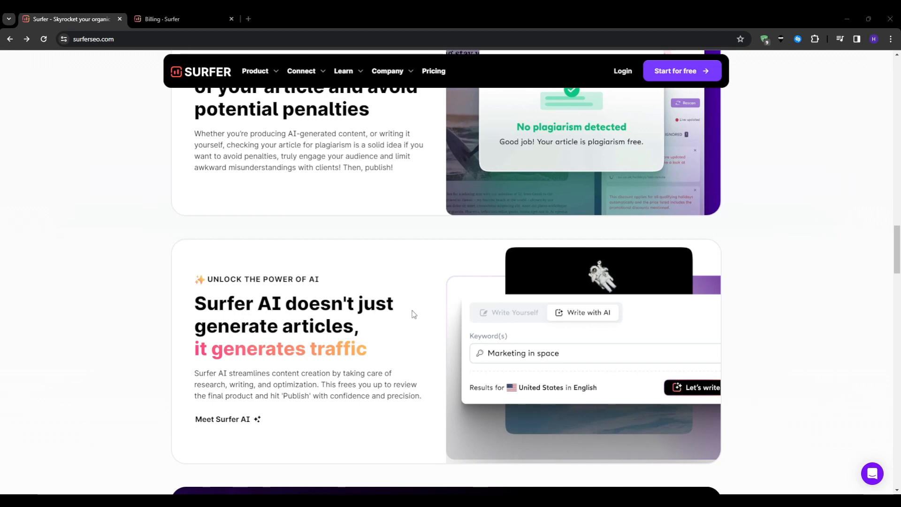
mouse_move(413, 314)
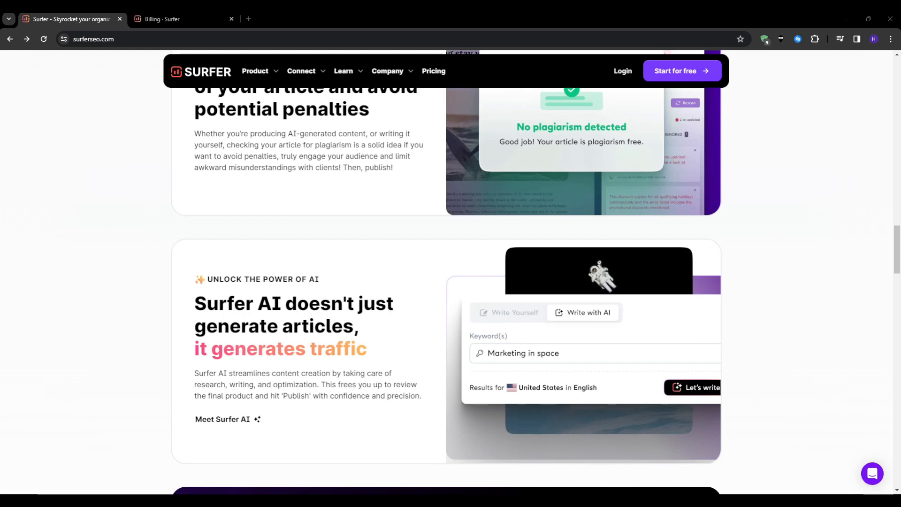
mouse_move(368, 430)
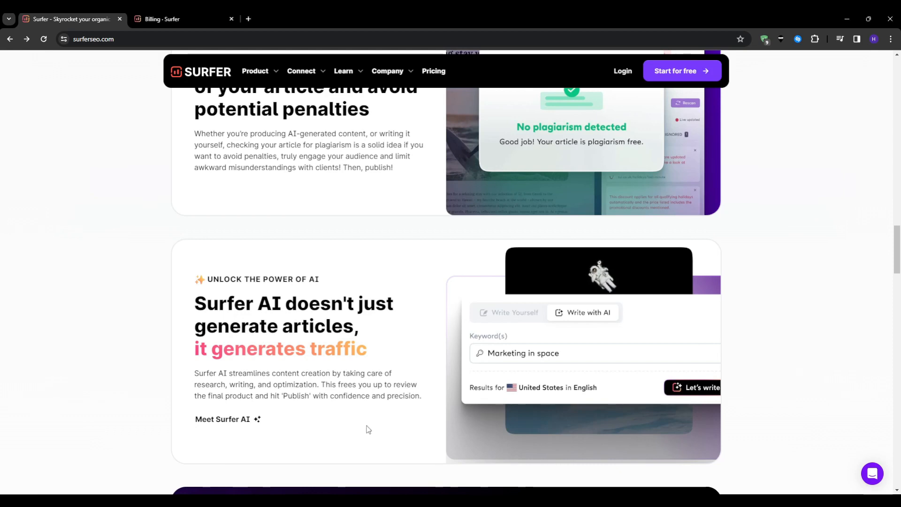
scroll(down, 3)
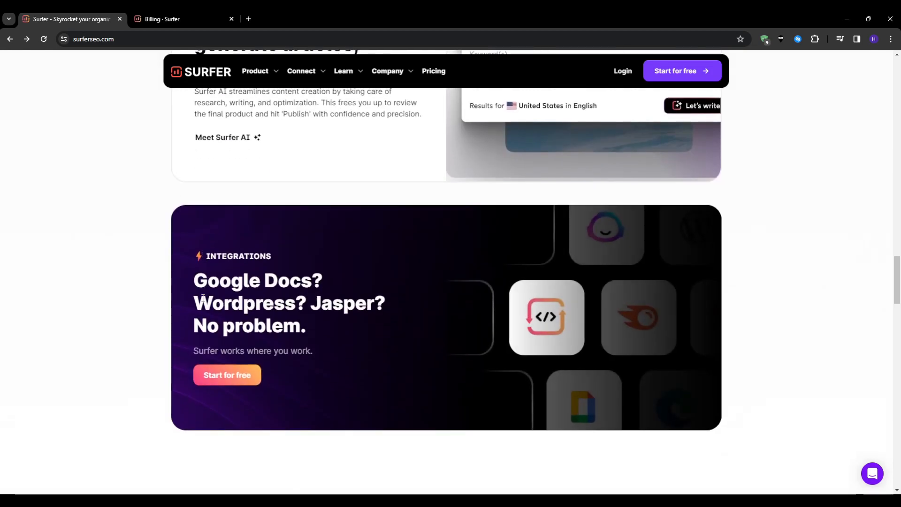
scroll(down, 3)
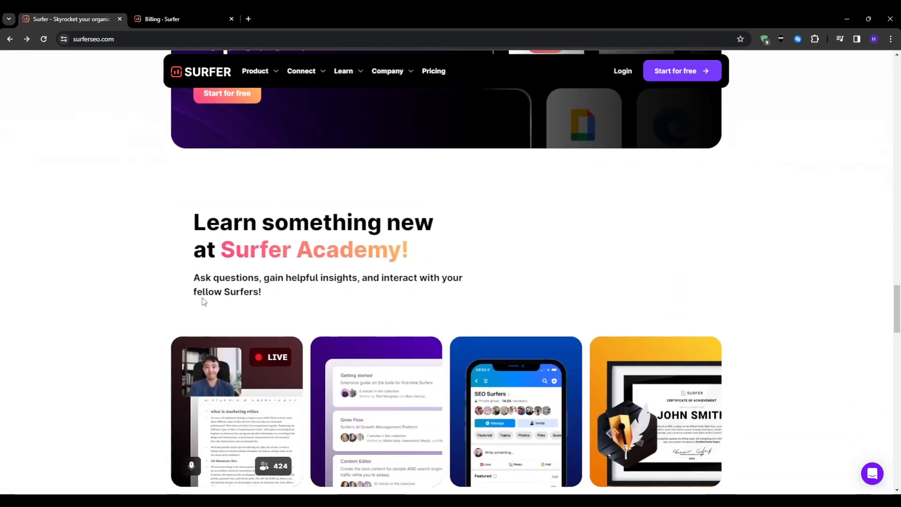
scroll(down, 3)
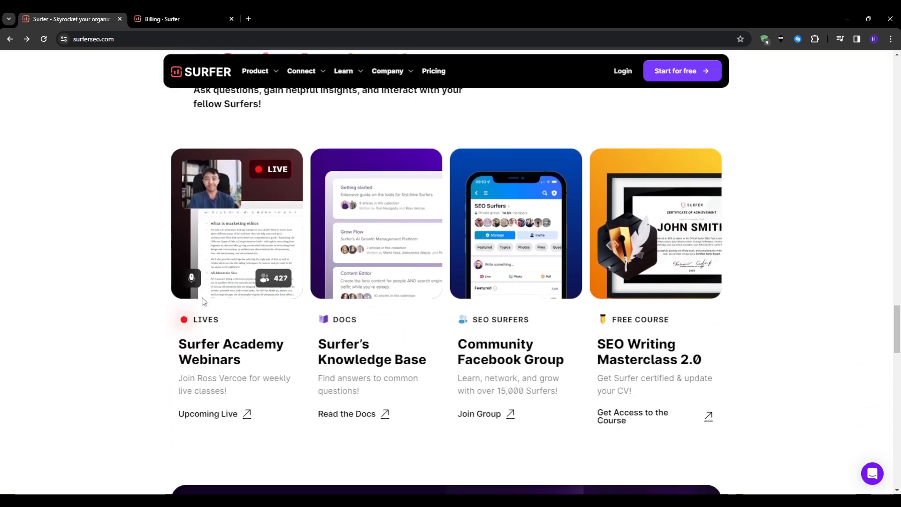
mouse_move(273, 304)
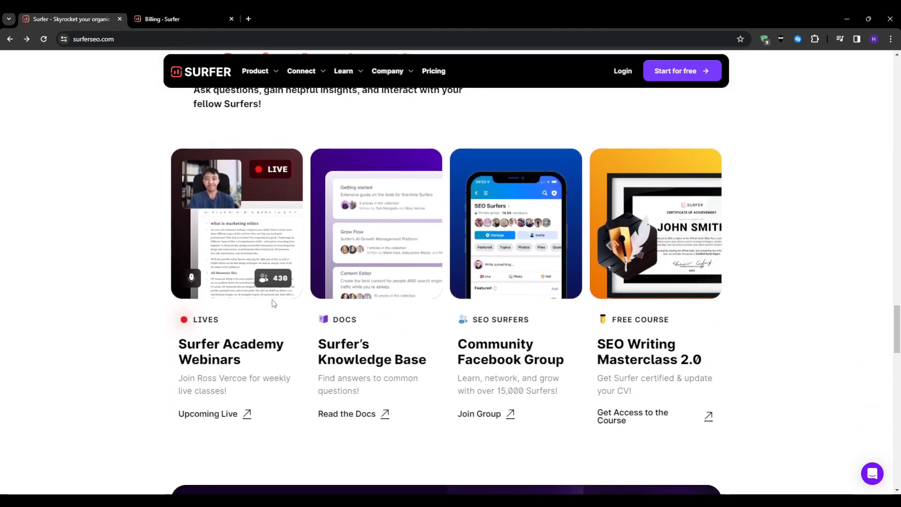
scroll(down, 3)
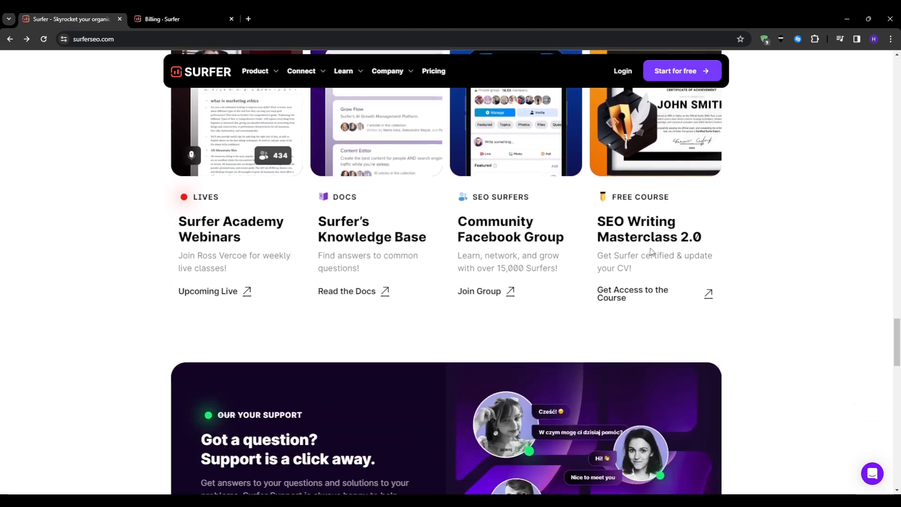
scroll(down, 3)
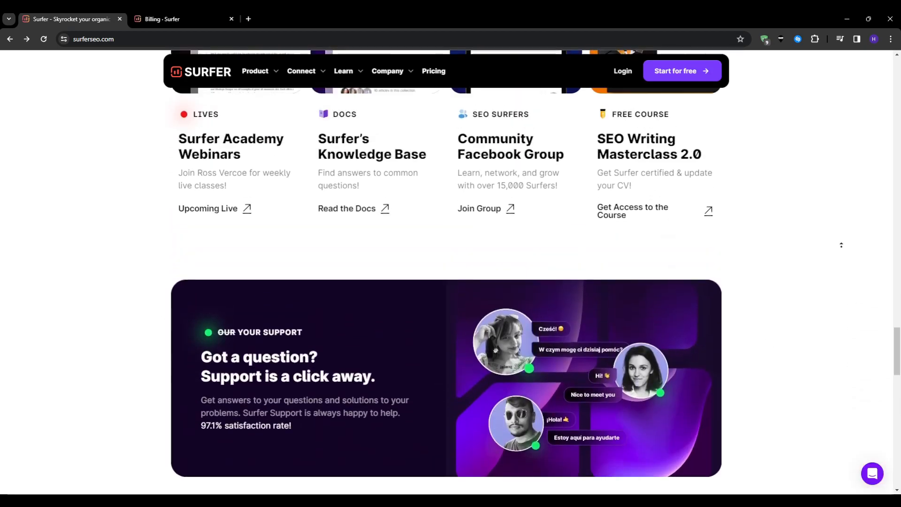
scroll(up, 3)
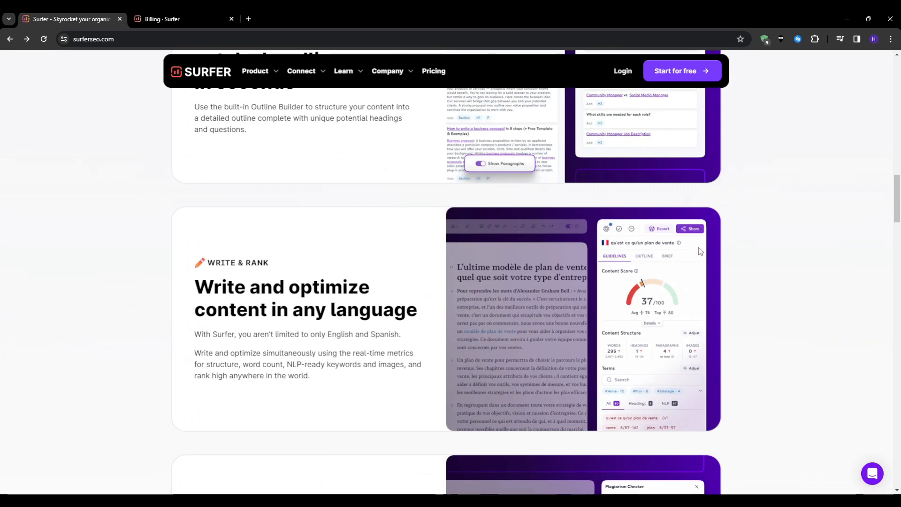
scroll(down, 3)
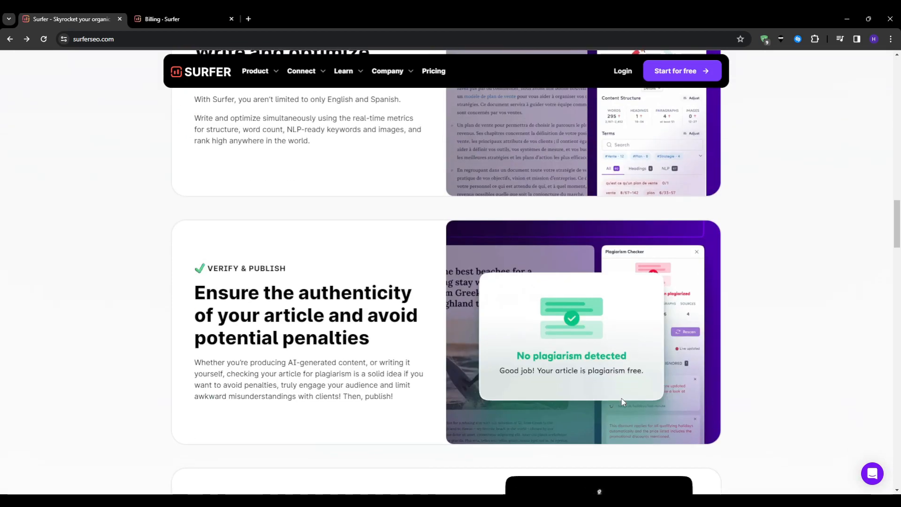
scroll(down, 3)
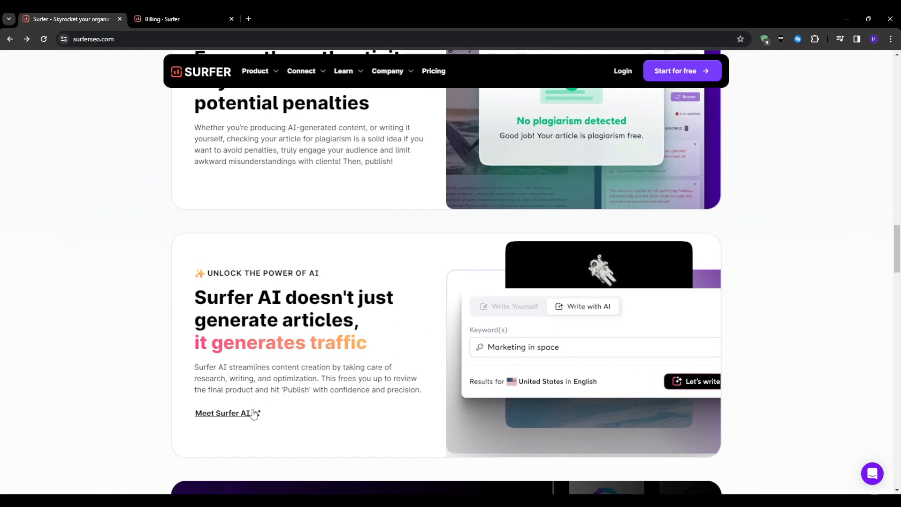
mouse_move(28, 140)
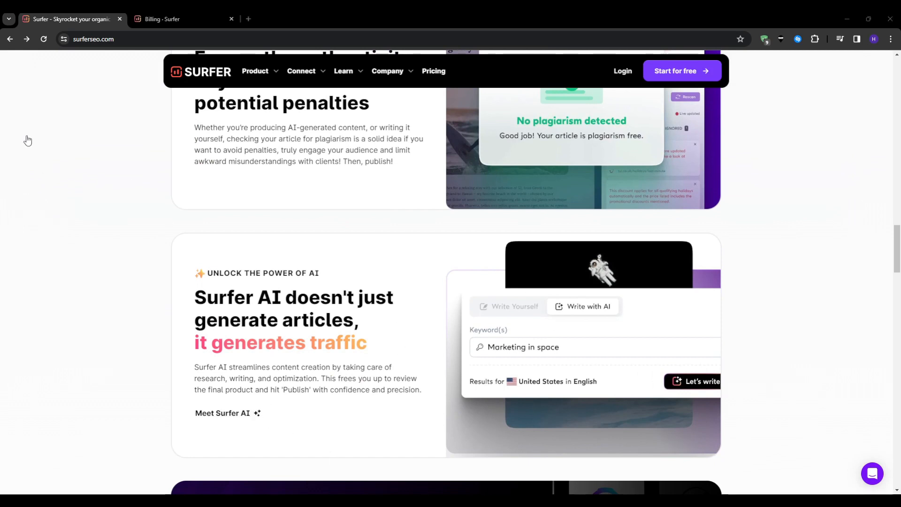
mouse_move(35, 159)
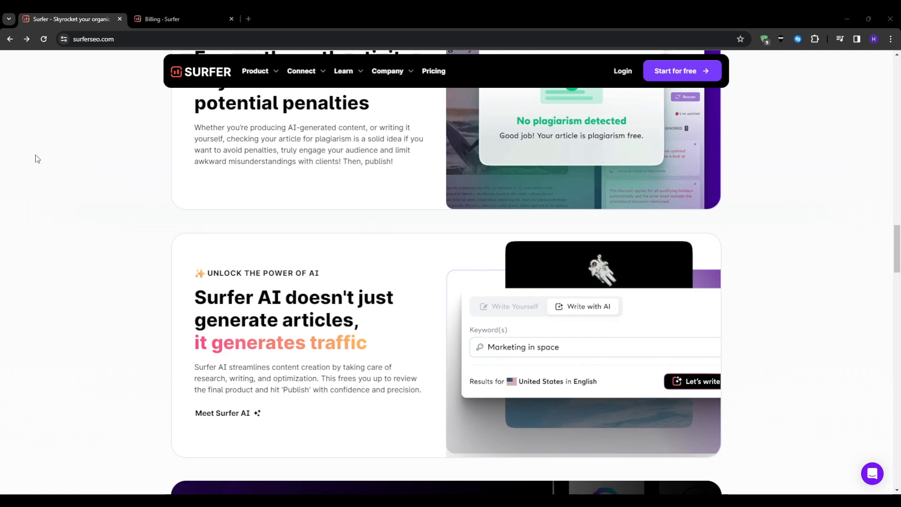
mouse_move(267, 417)
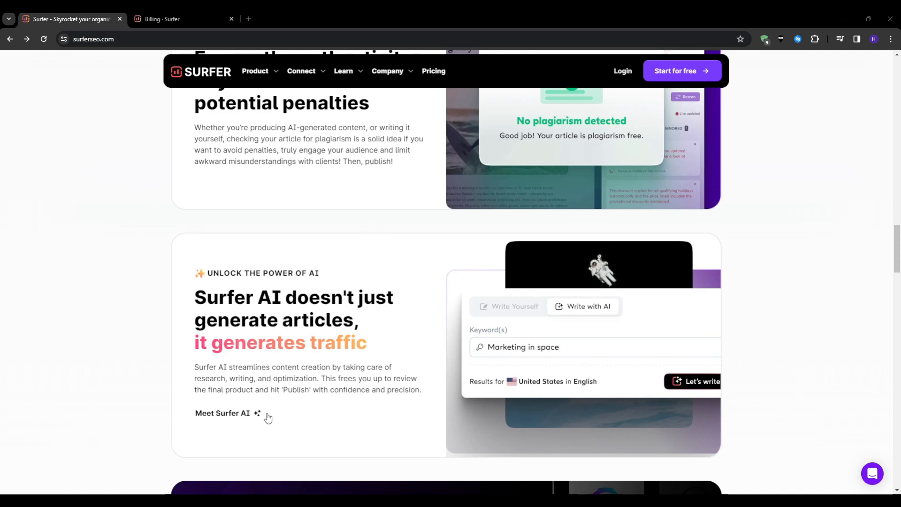
mouse_move(182, 384)
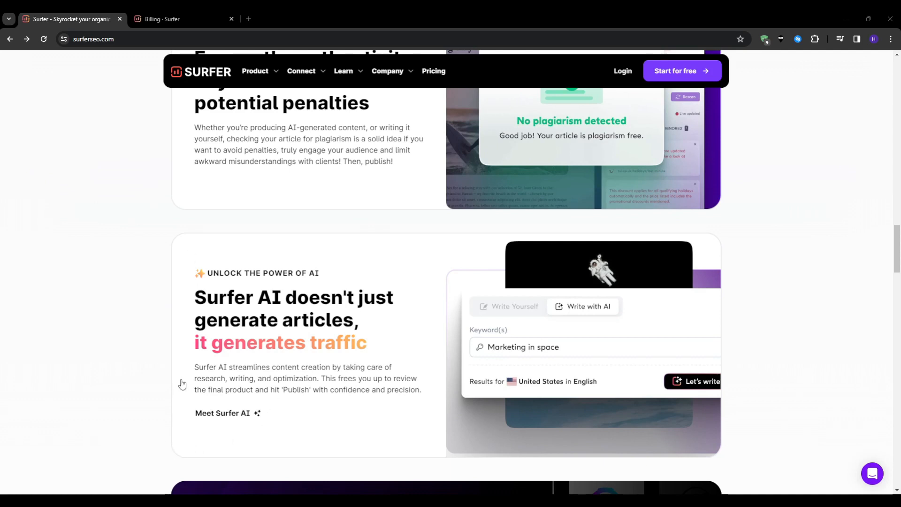
mouse_move(282, 414)
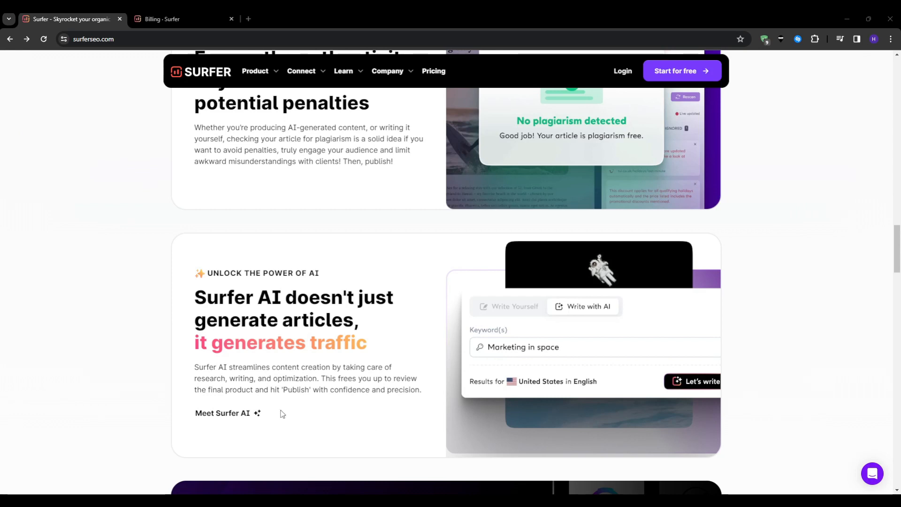
mouse_move(271, 180)
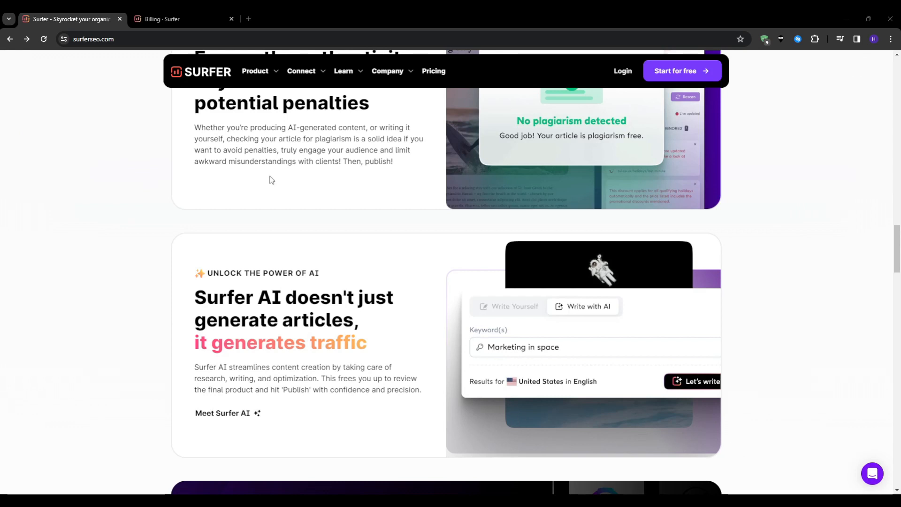
mouse_move(284, 202)
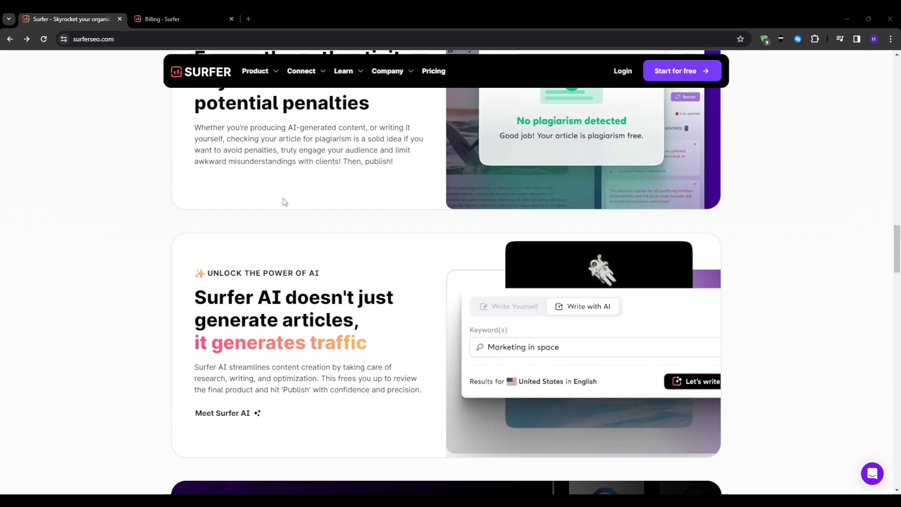
mouse_move(140, 237)
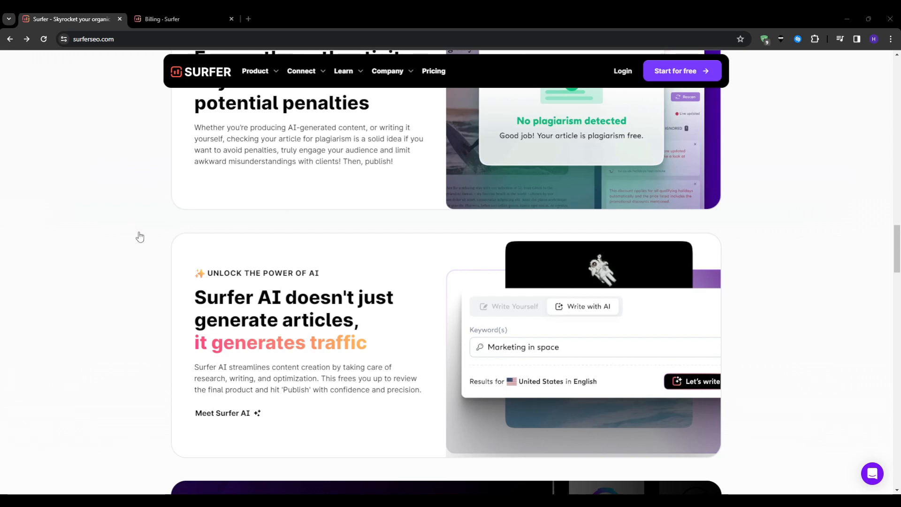
mouse_move(138, 461)
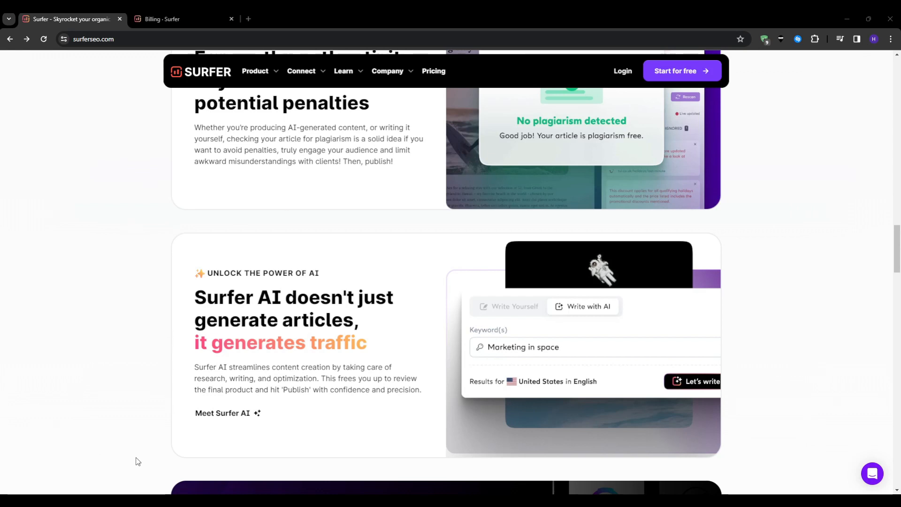
mouse_move(435, 284)
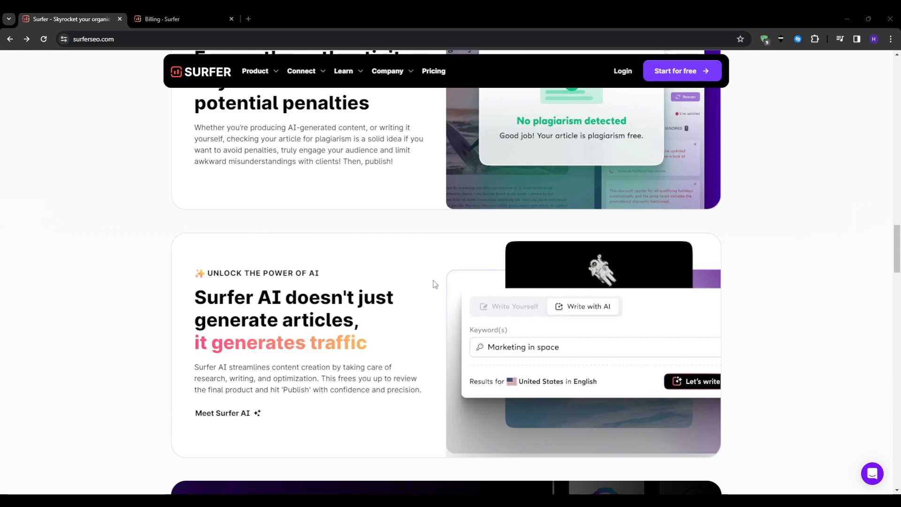
mouse_move(535, 439)
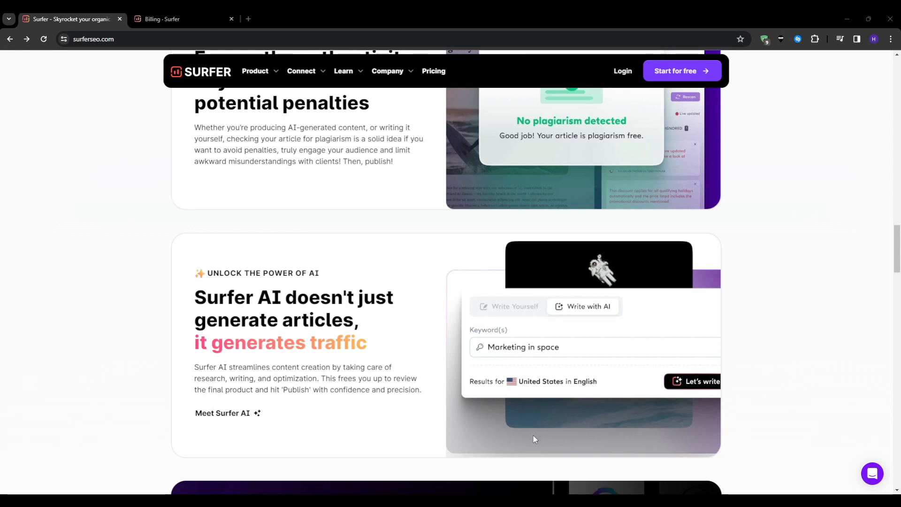
mouse_move(214, 239)
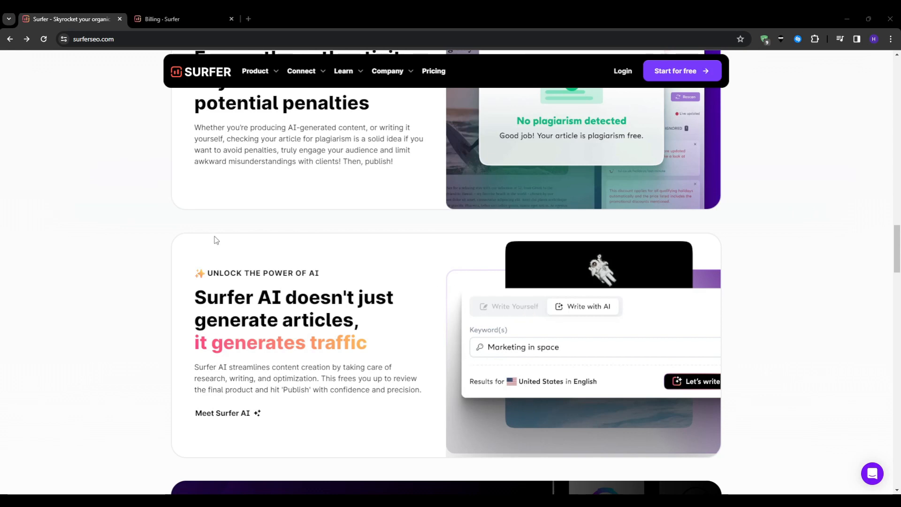
mouse_move(19, 105)
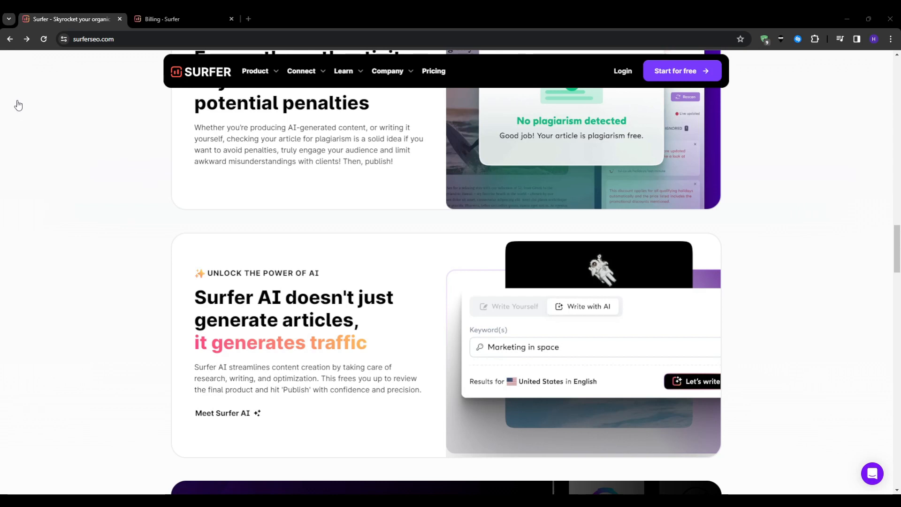
mouse_move(295, 221)
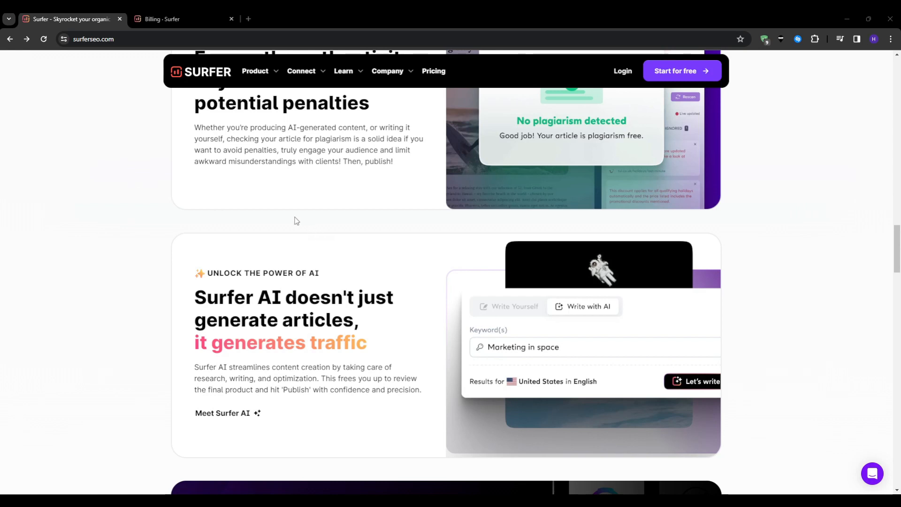